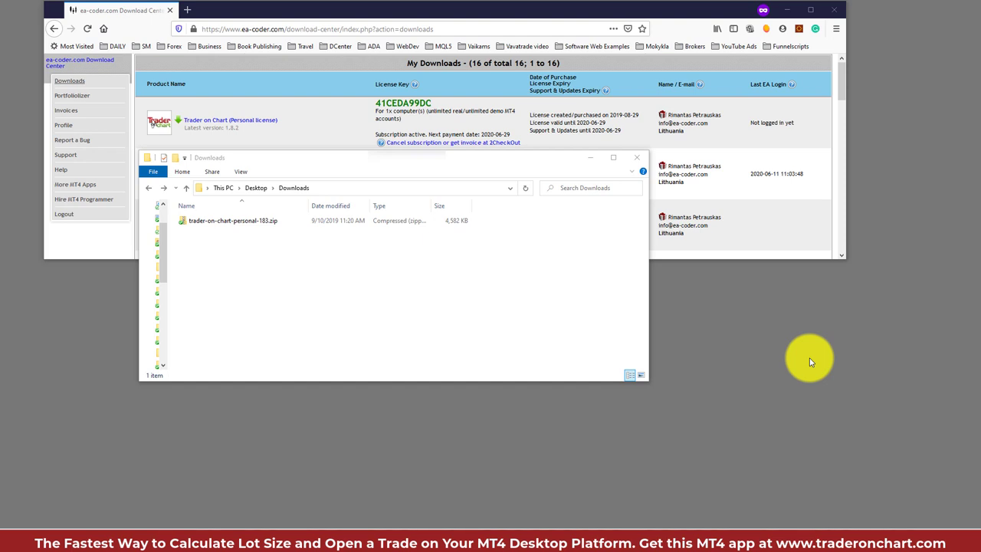
mouse_move(720, 340)
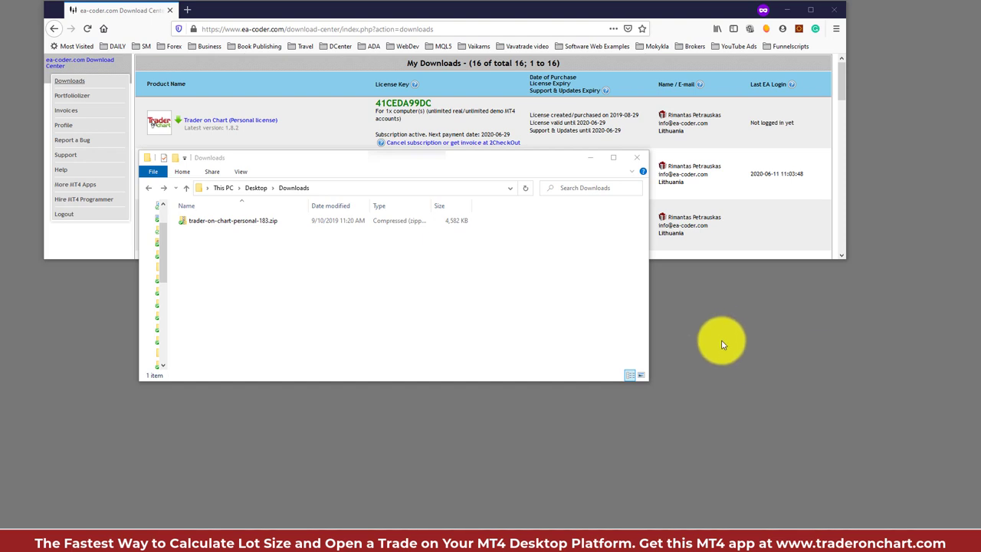
mouse_move(733, 333)
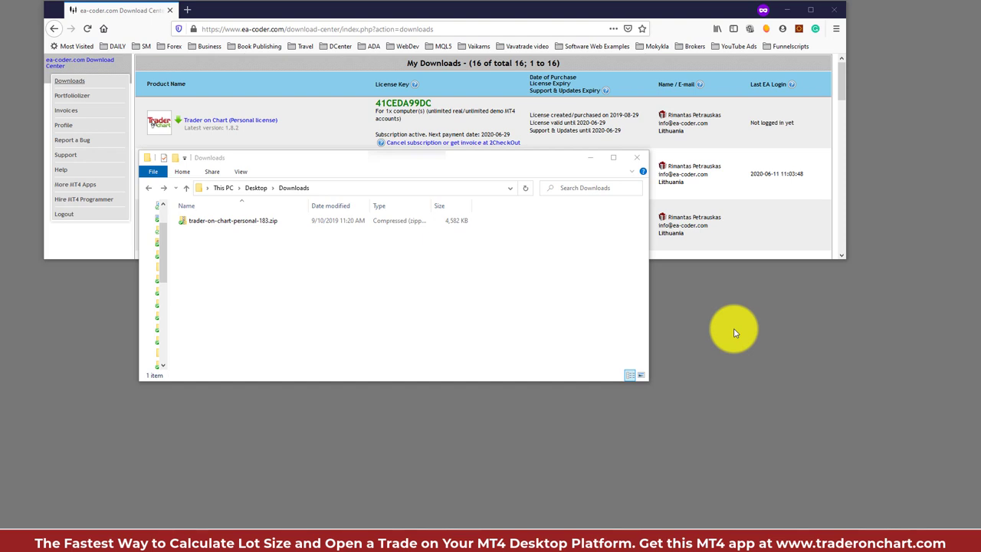
mouse_move(680, 328)
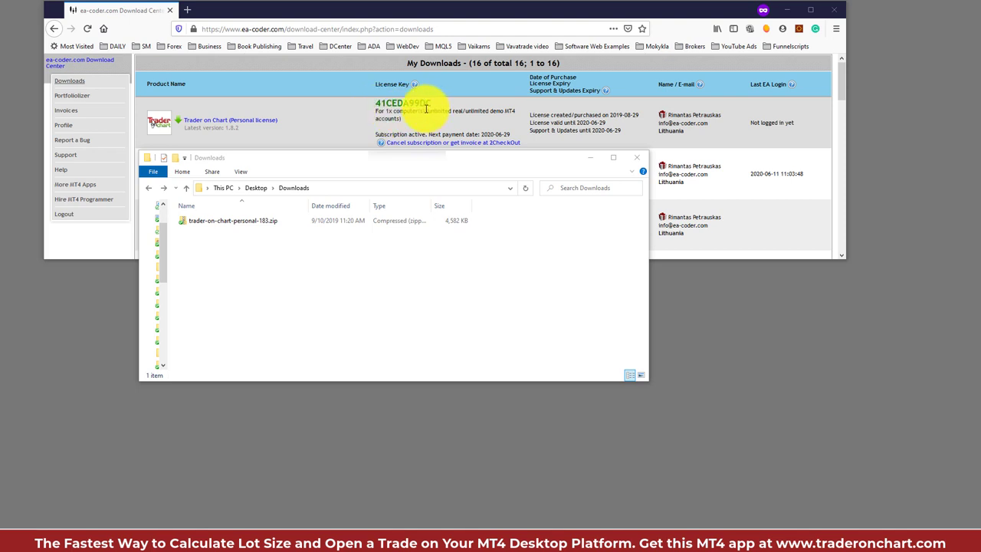
mouse_move(458, 114)
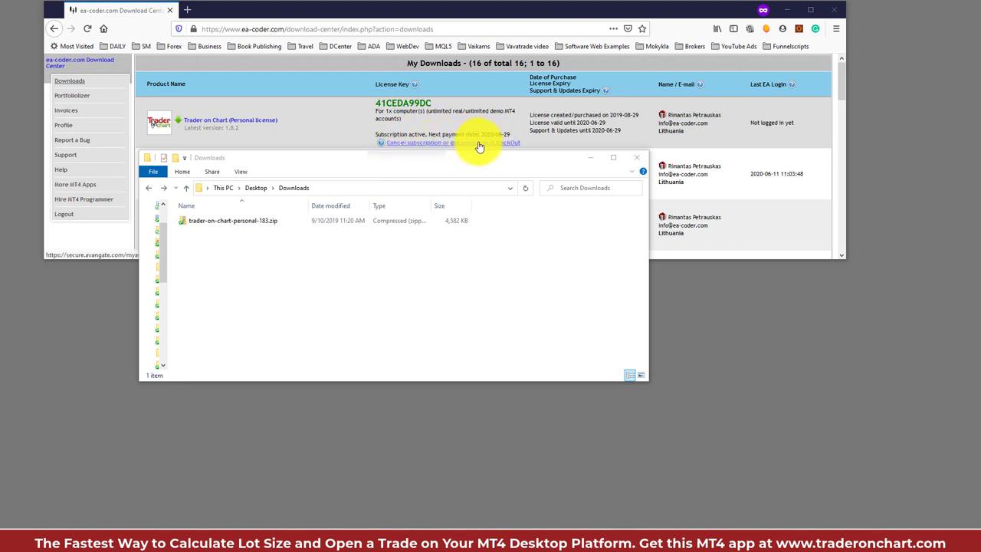
mouse_move(514, 147)
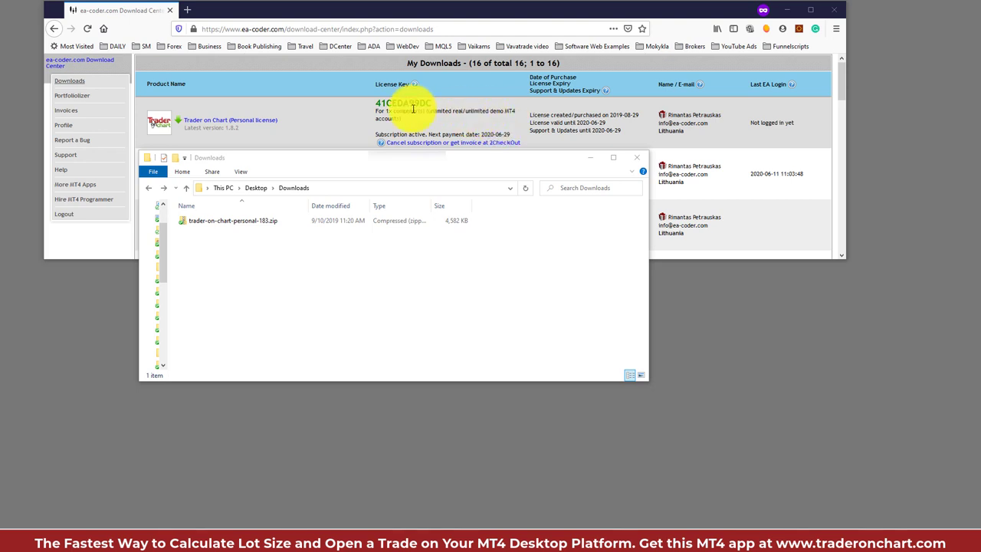
mouse_move(258, 123)
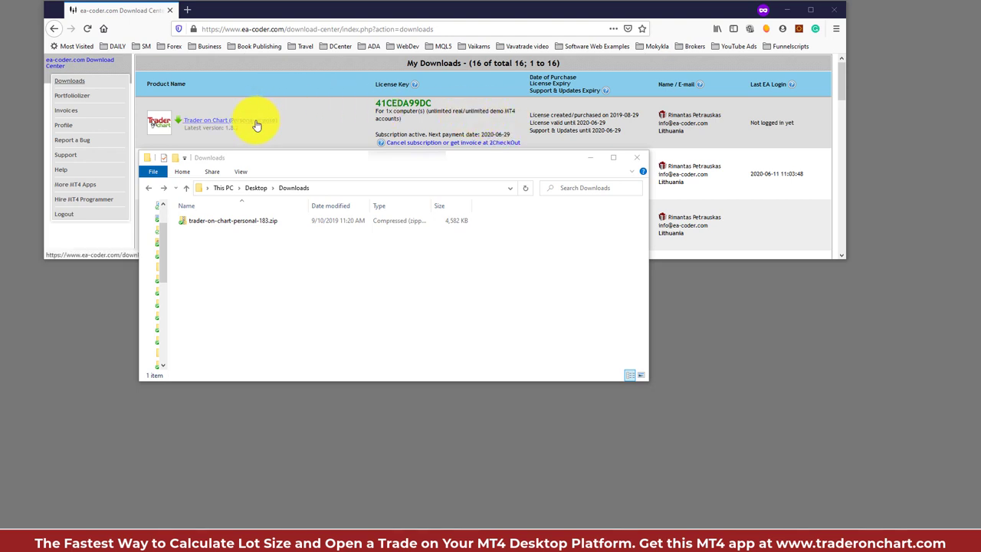
- Go to the Trader On Chart download page, then select the downloaded zip in Downloads
click(206, 119)
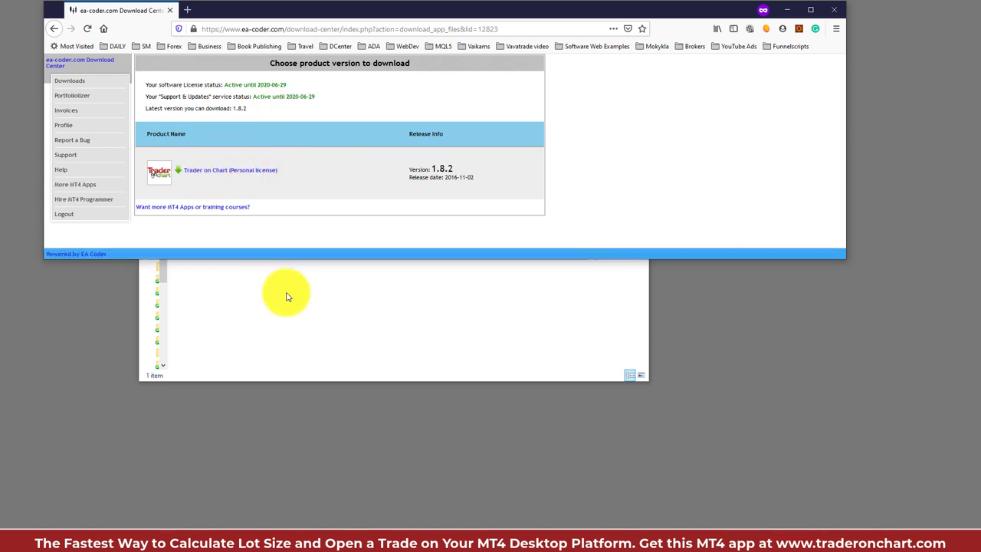
click(233, 221)
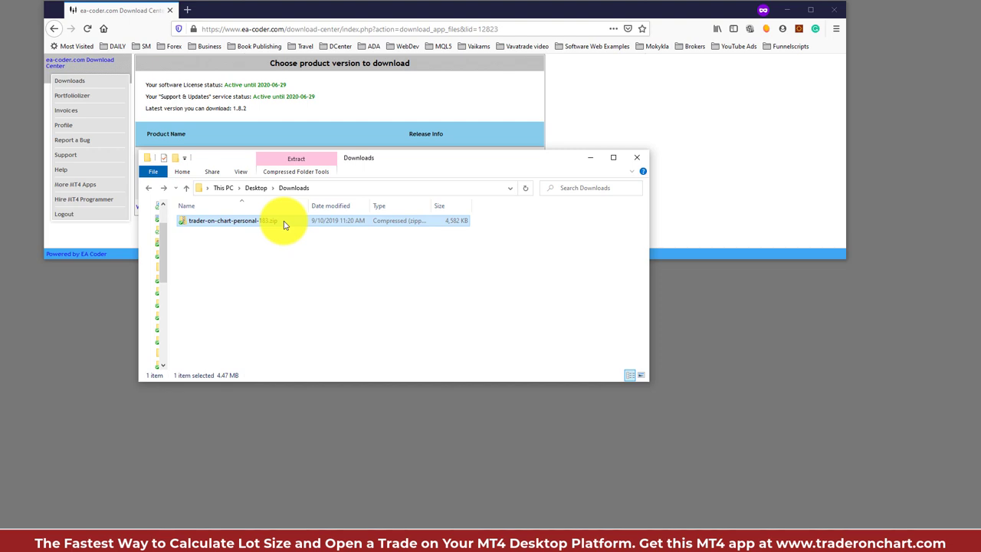
- Open the trader-on-chart zip and look over its manual PDF and readme file
double_click(224, 221)
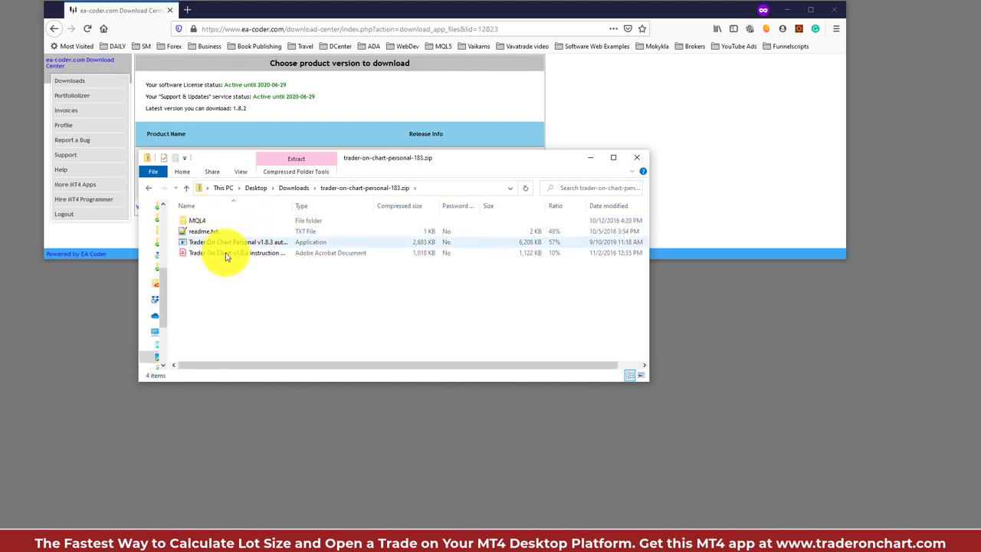
click(222, 252)
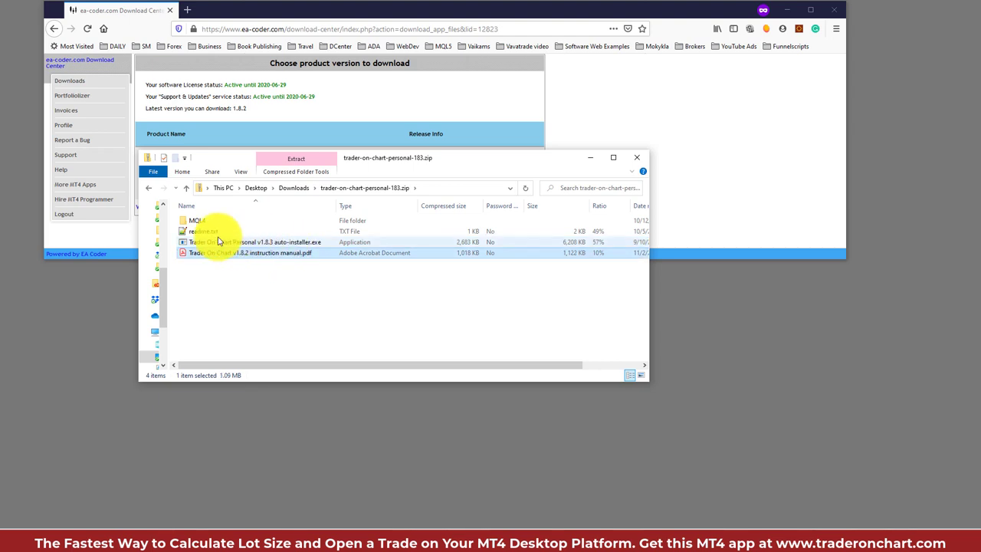
click(202, 229)
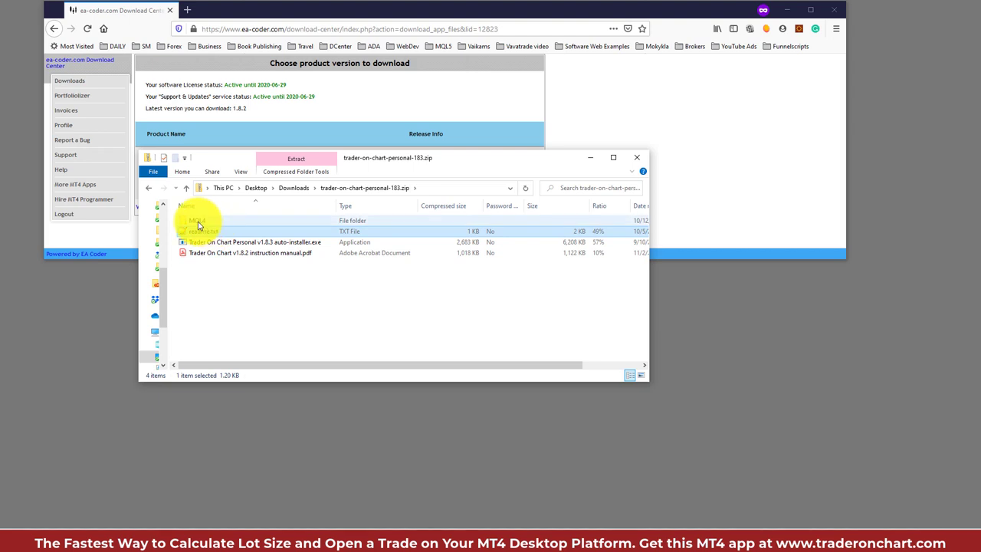
- Browse MQL4 > Experts to the Trader On Chart .ex4, return to the top and bring up the MQL4 folder's options
double_click(198, 221)
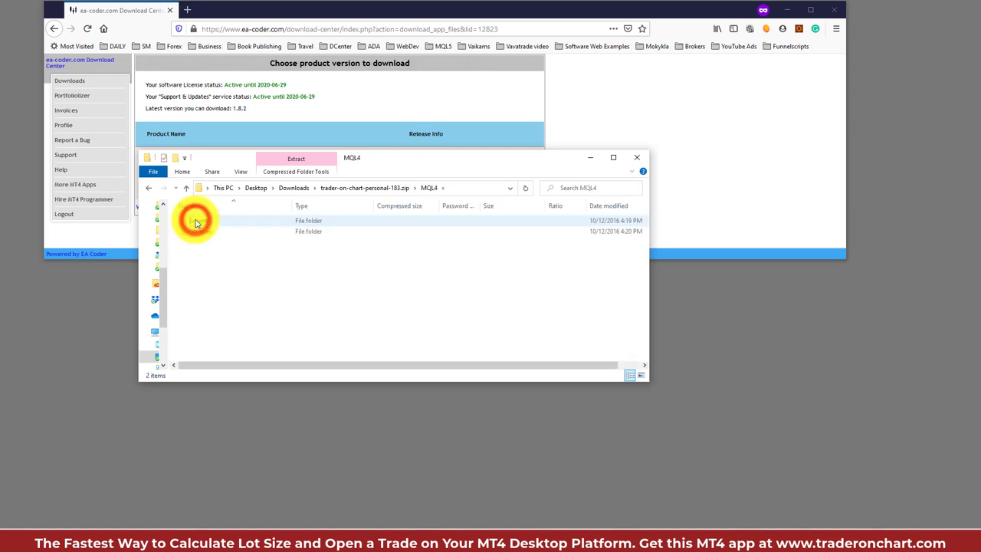
click(198, 220)
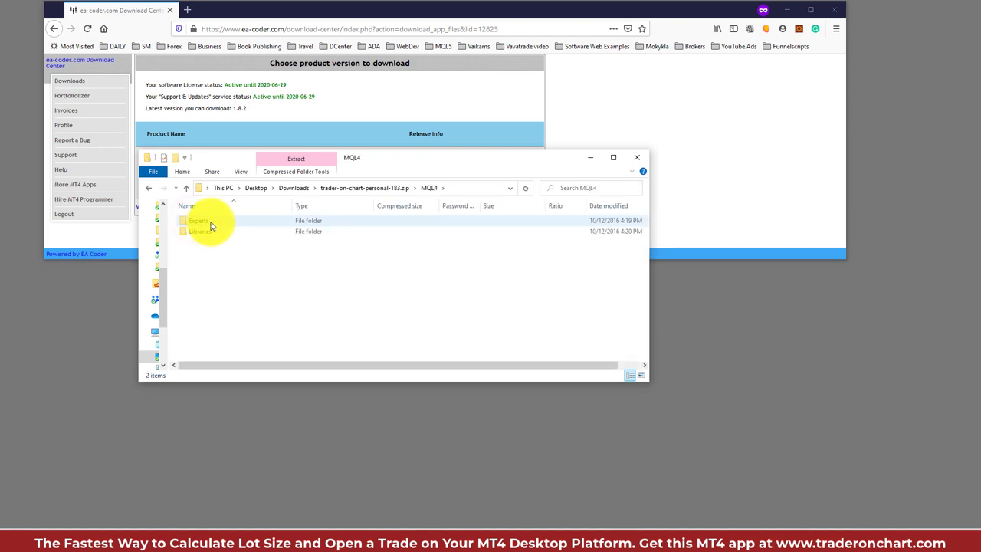
double_click(199, 221)
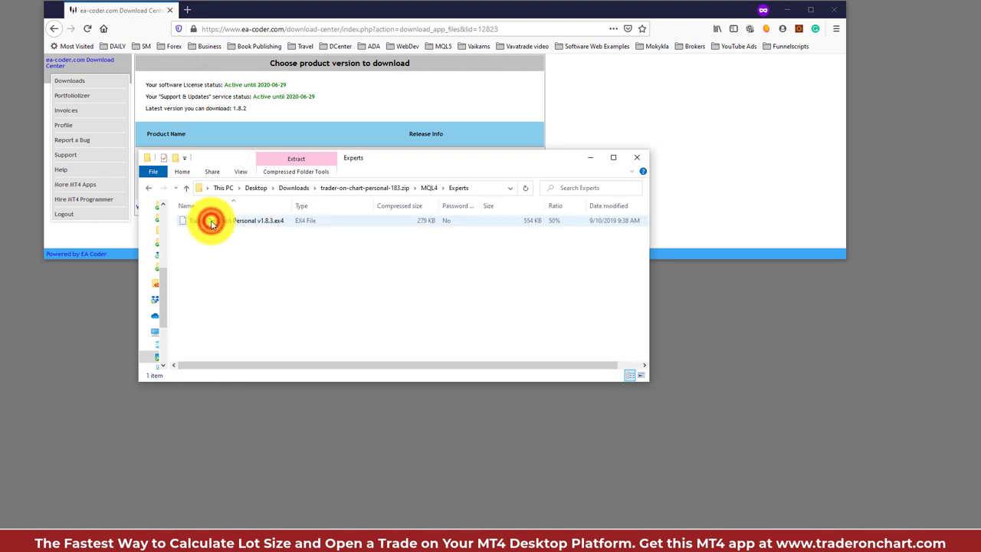
click(237, 221)
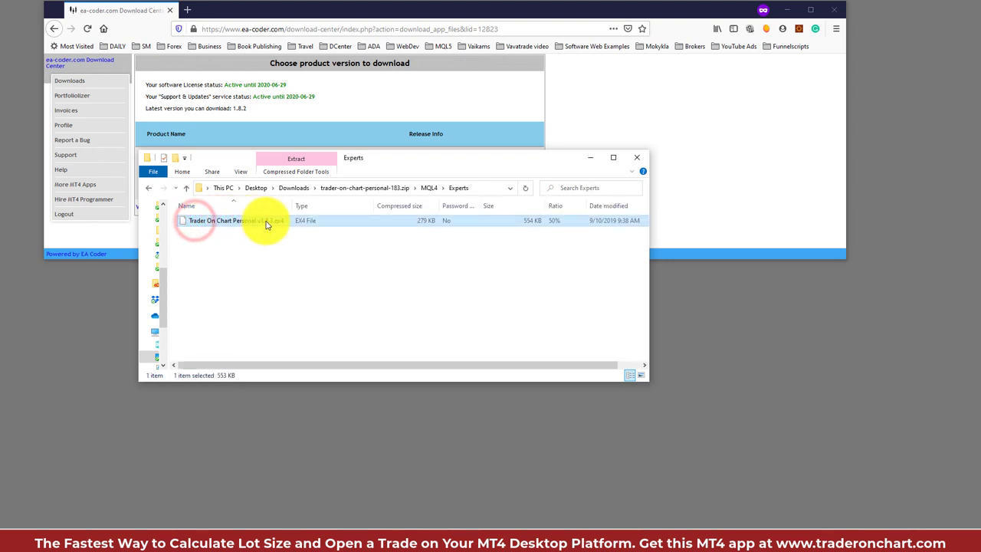
click(187, 187)
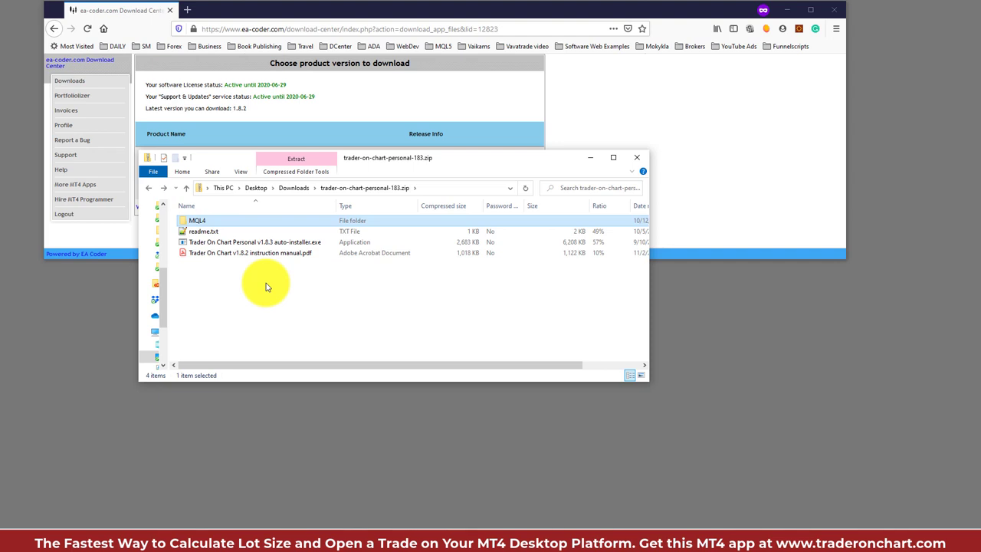
mouse_move(245, 291)
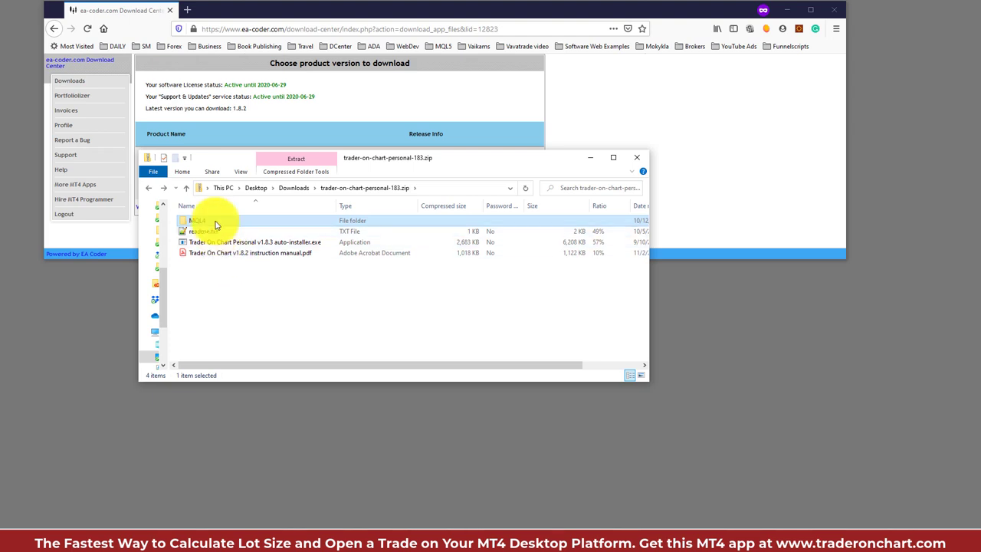
right_click(198, 221)
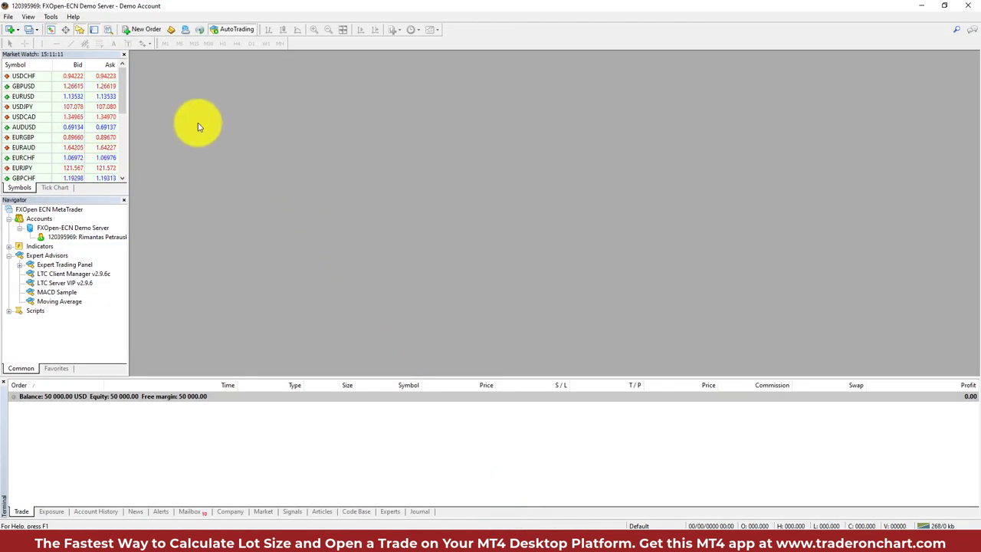
- Open the terminal's data folder via File > Open Data Folder and select MQL4
click(8, 16)
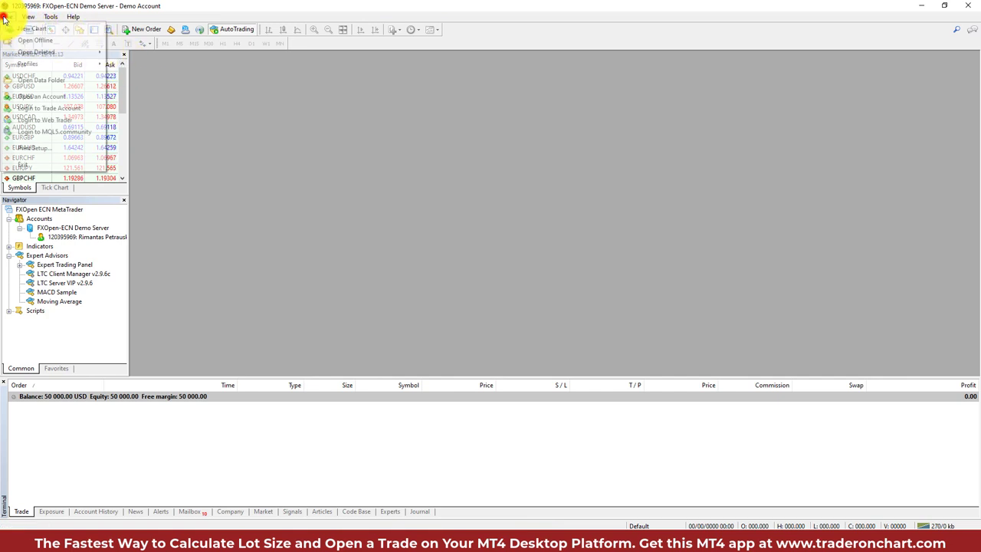
click(77, 83)
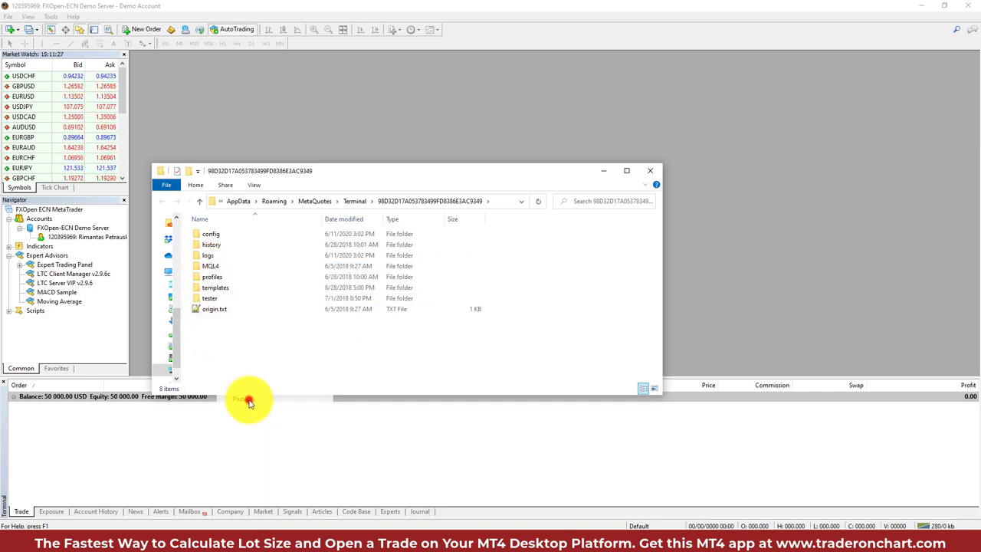
click(211, 266)
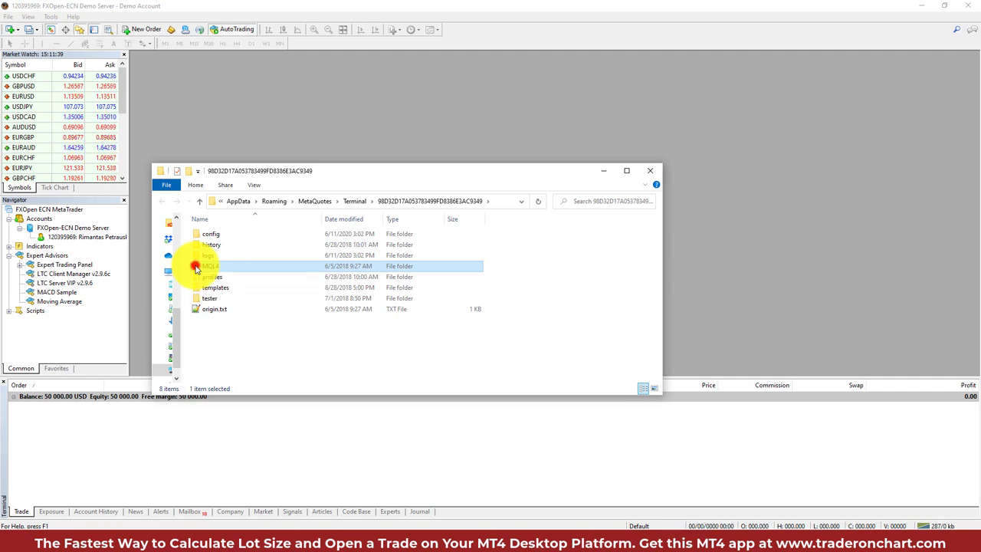
- Confirm Trader On Chart Personal v1.8.3.ex4 sits under MQL4 Experts, then close the window
double_click(208, 267)
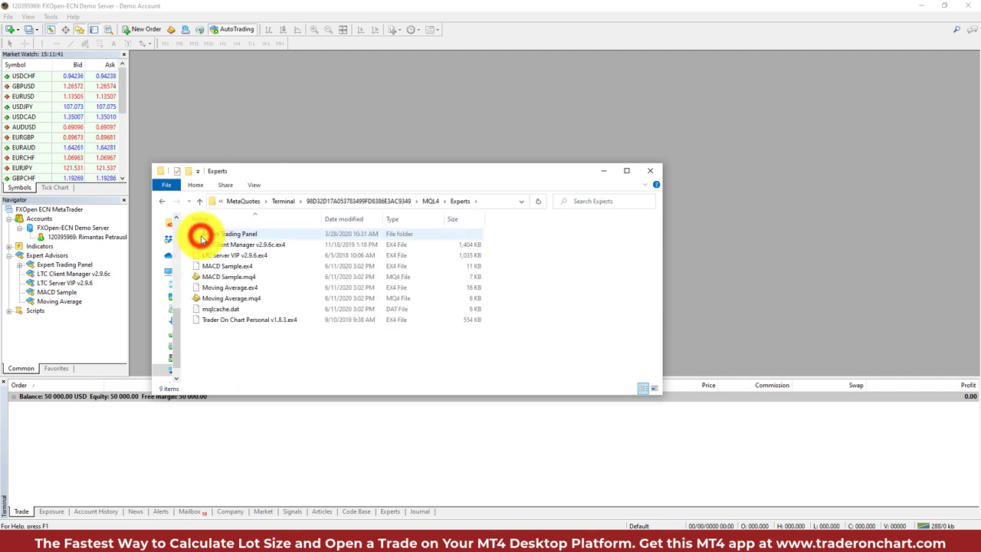
click(248, 320)
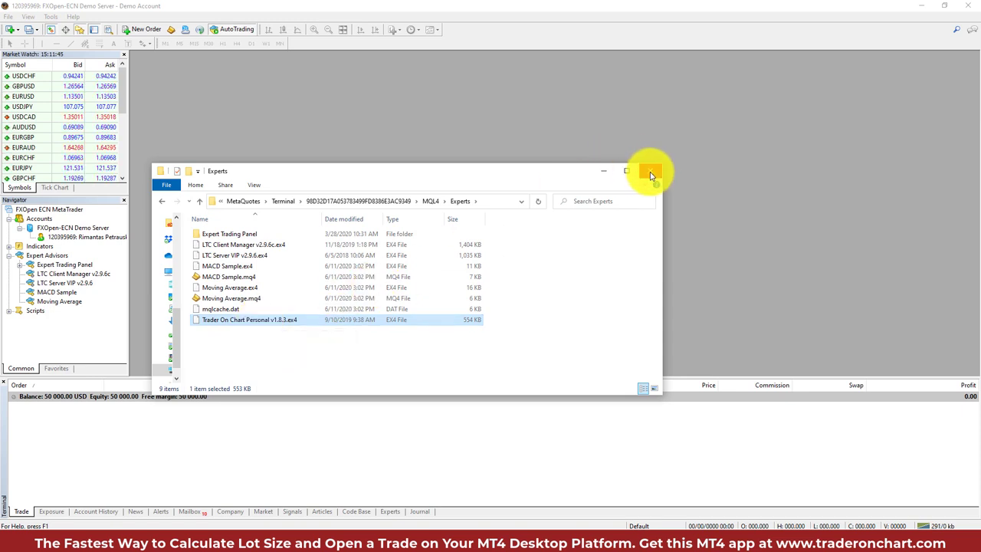
click(650, 171)
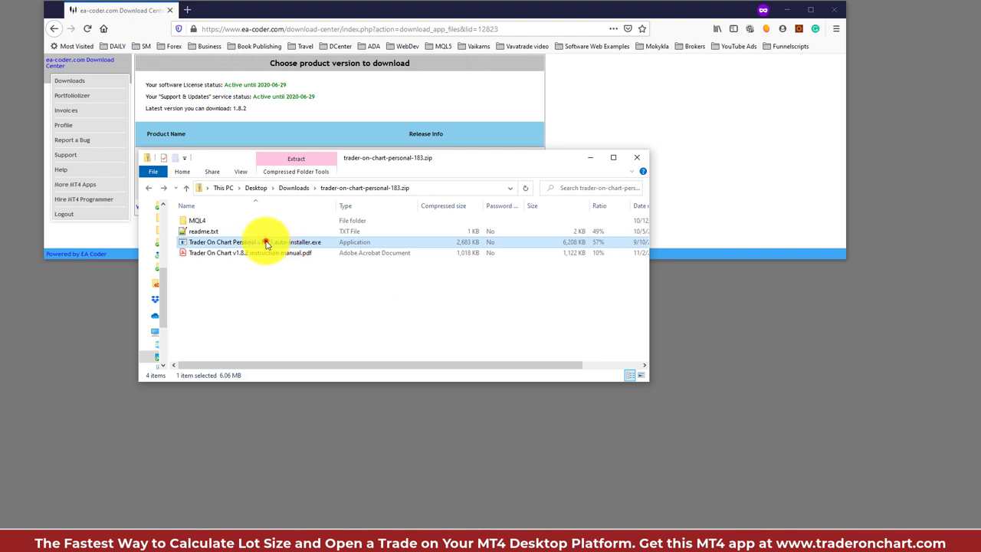
- Launch the Trader On Chart Personal v1.8.3 auto-installer from the zip, dismissing the extraction warning
double_click(253, 243)
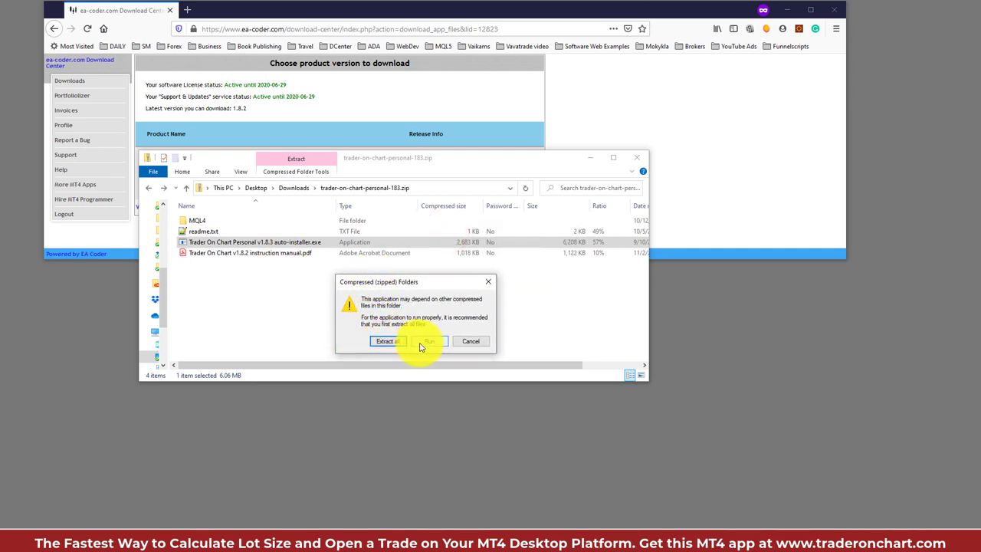
click(426, 340)
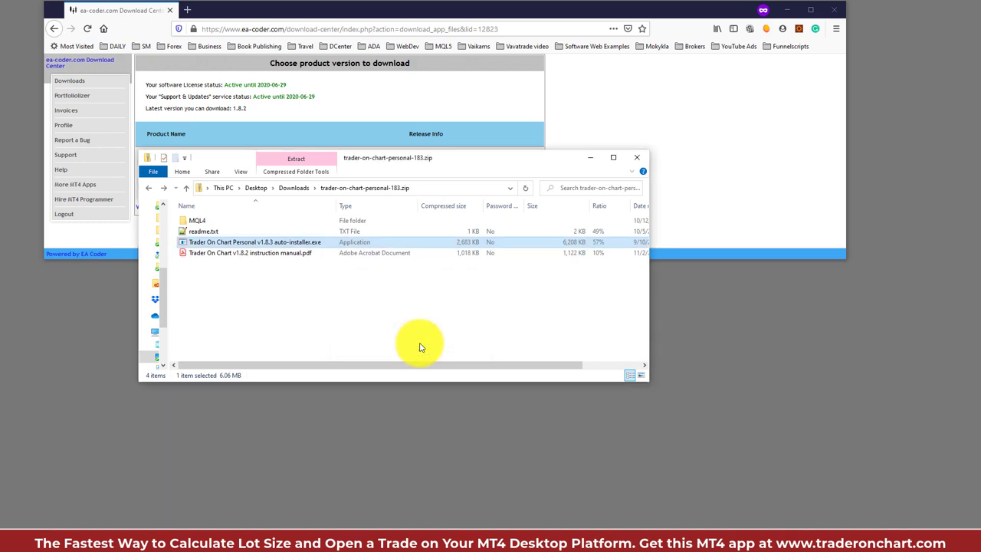
double_click(254, 242)
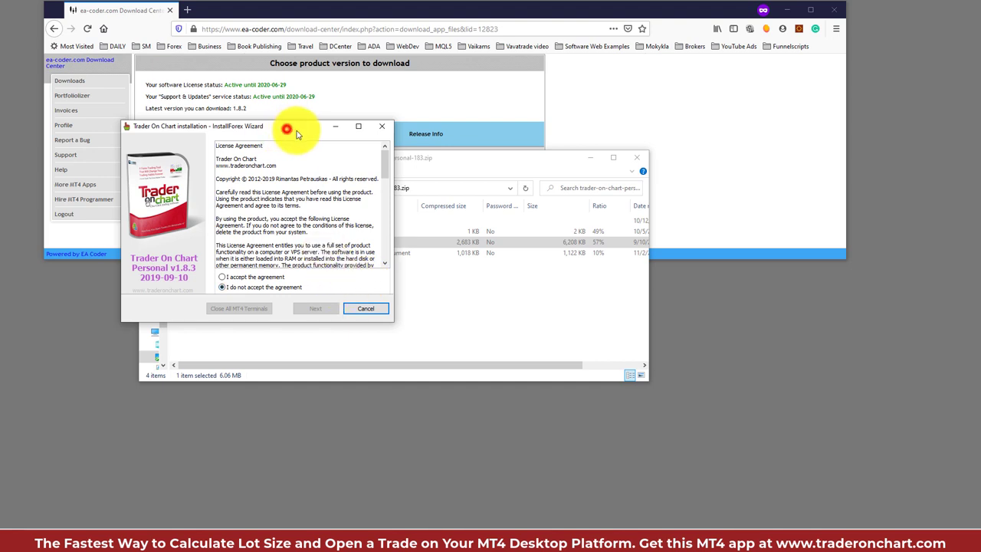
- Move the wizard aside and advance past its welcome page toward the license agreement
drag(285, 127, 276, 127)
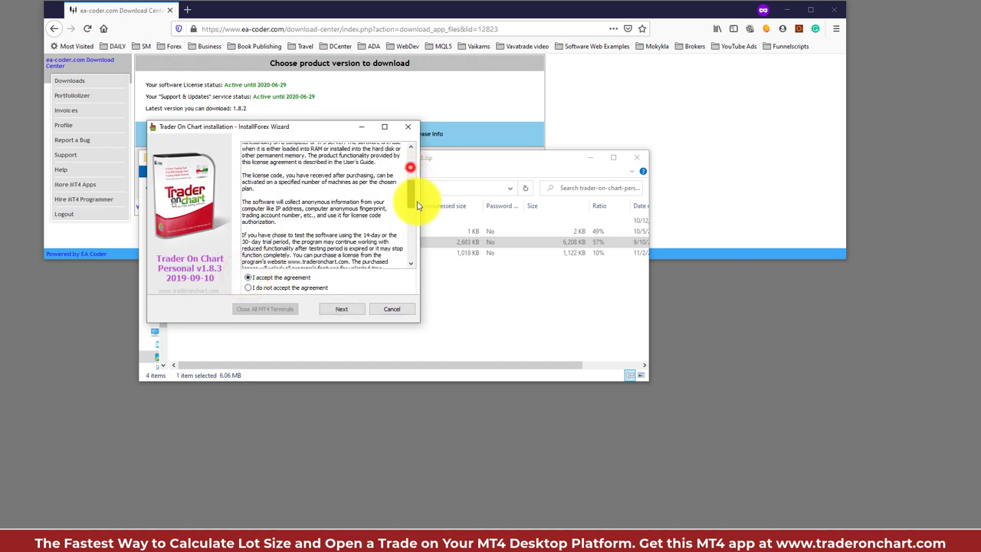
click(340, 310)
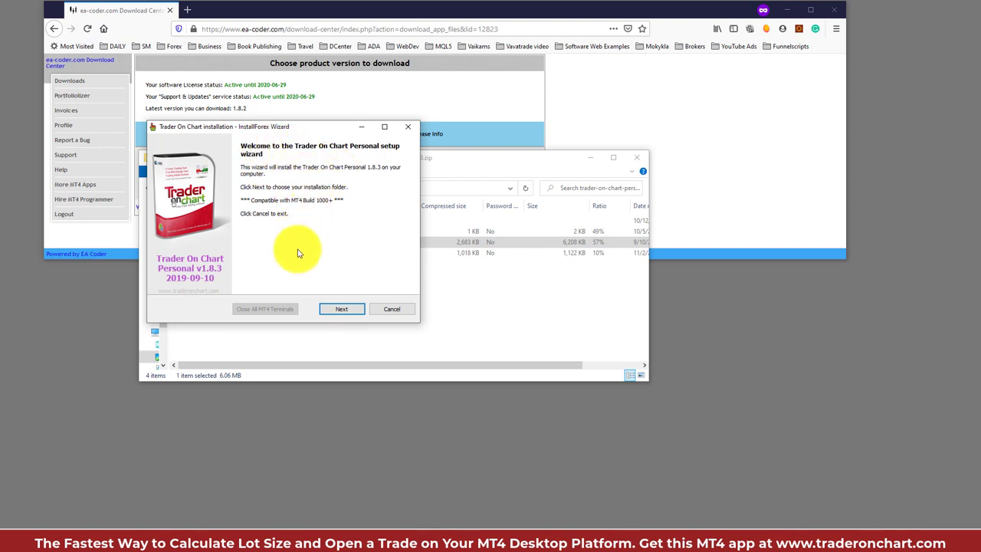
click(340, 308)
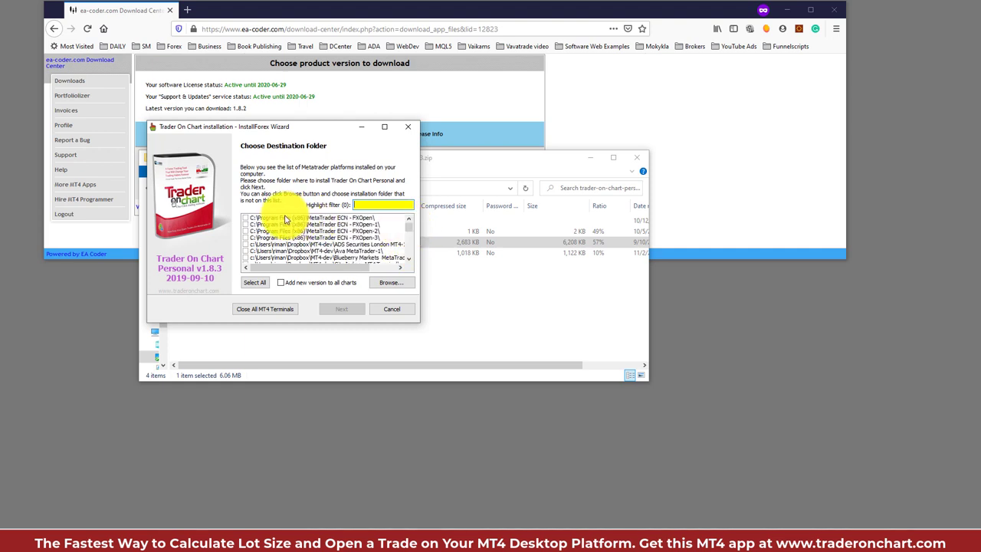
- Look through the MetaTrader destination list and use Select All to tick every terminal
click(309, 218)
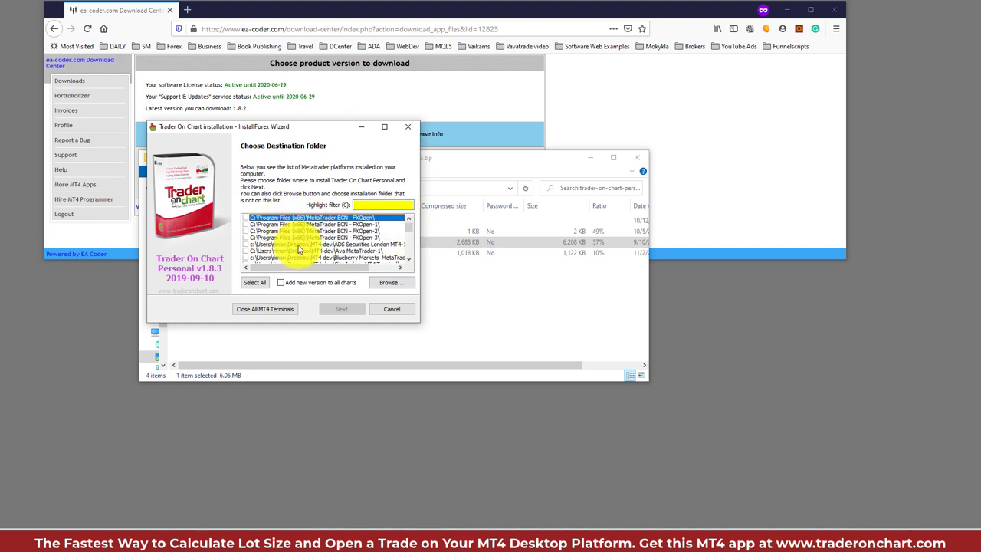
scroll(down, 3)
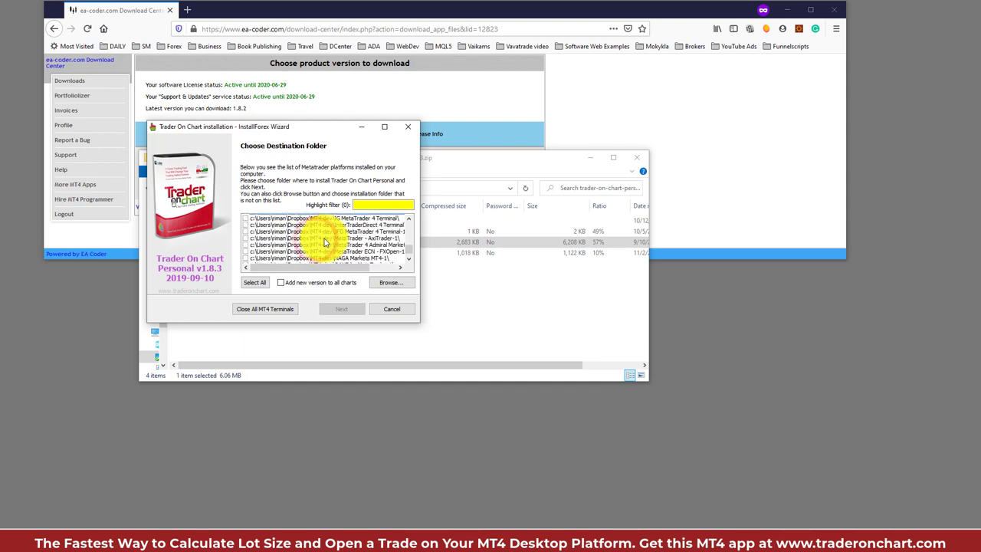
scroll(down, 3)
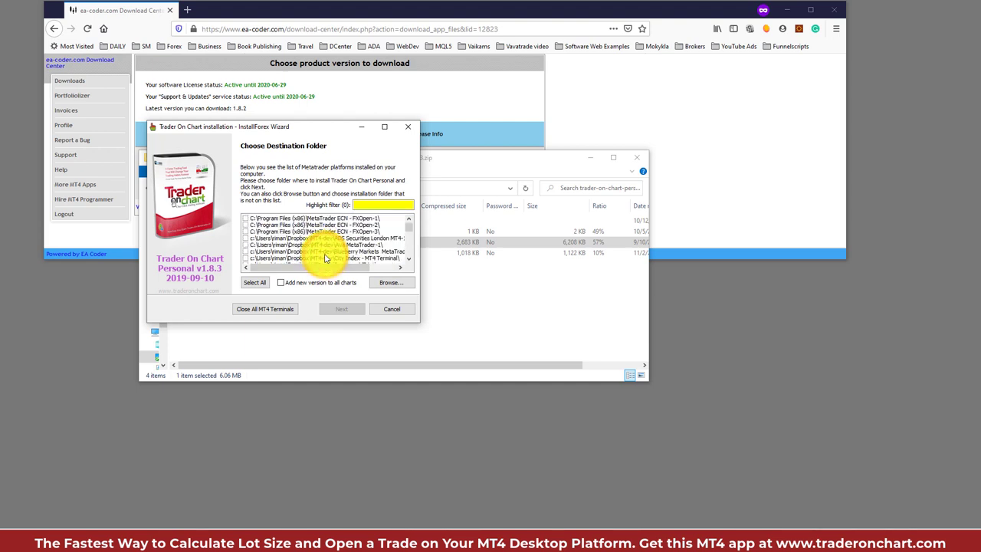
click(322, 245)
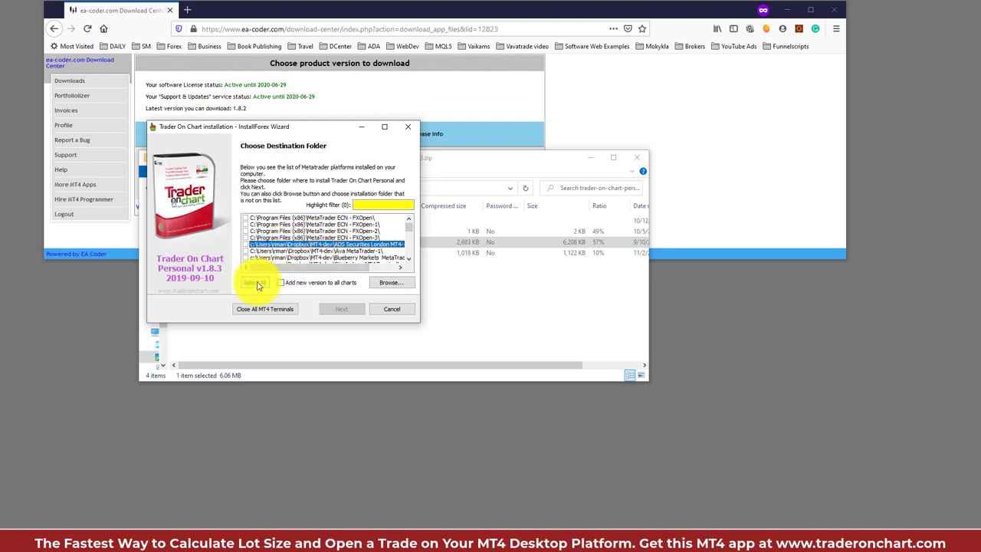
click(255, 282)
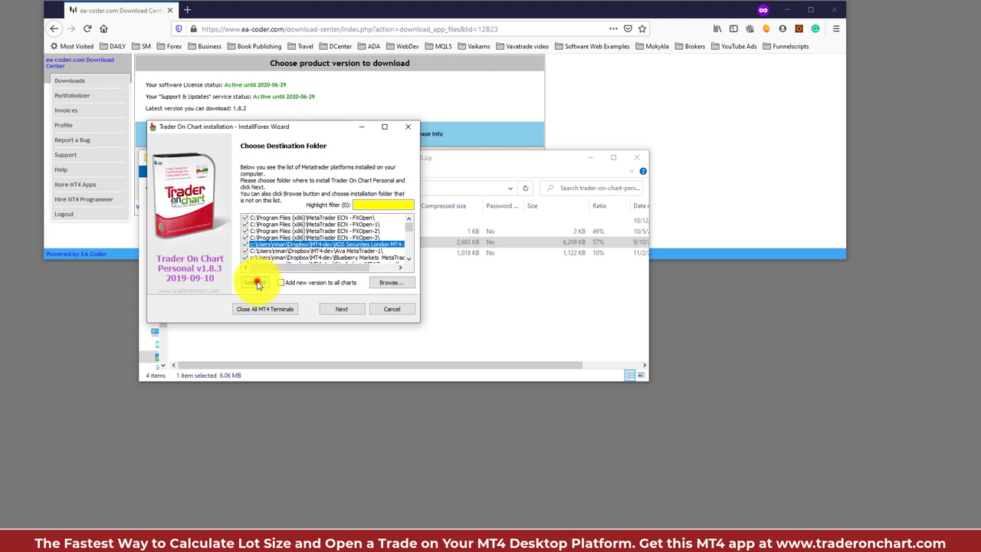
click(254, 282)
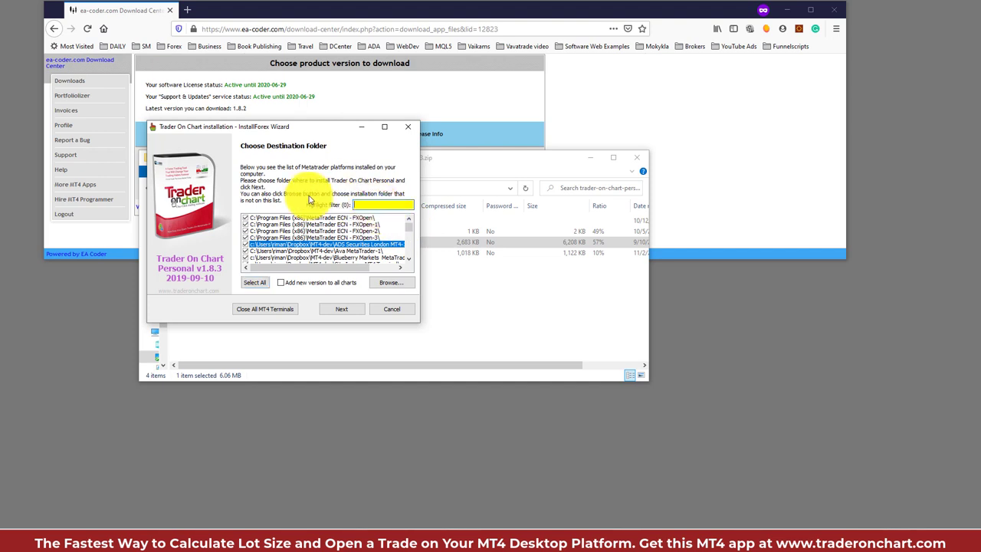
- Filter the destination list with 'fxopen' and tick the highlighted FXOpen terminals
text(fxopen)
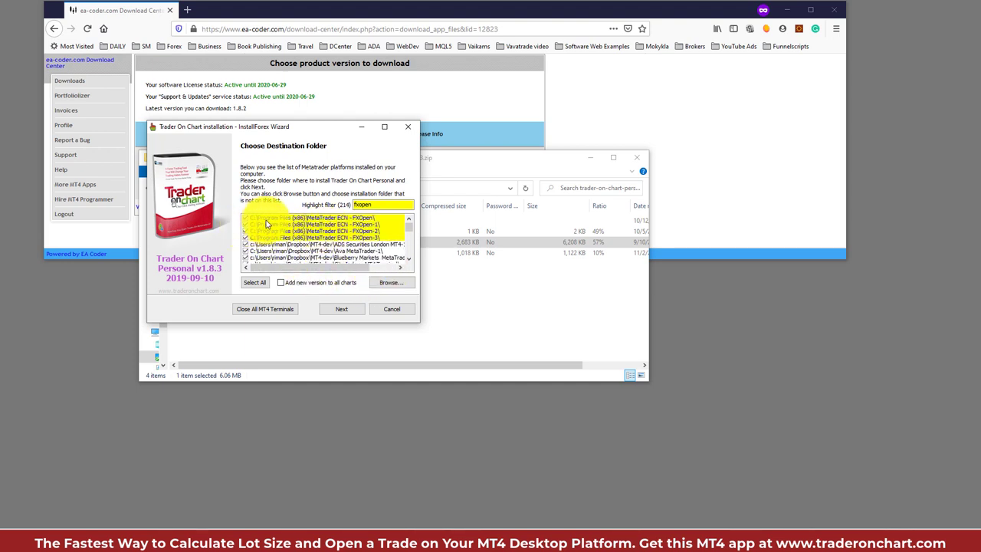
click(315, 251)
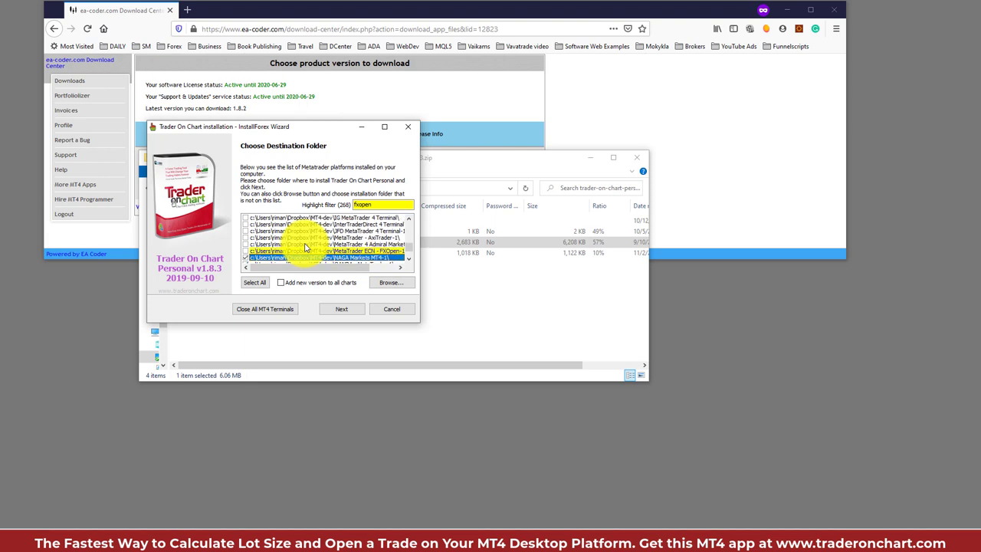
scroll(down, 3)
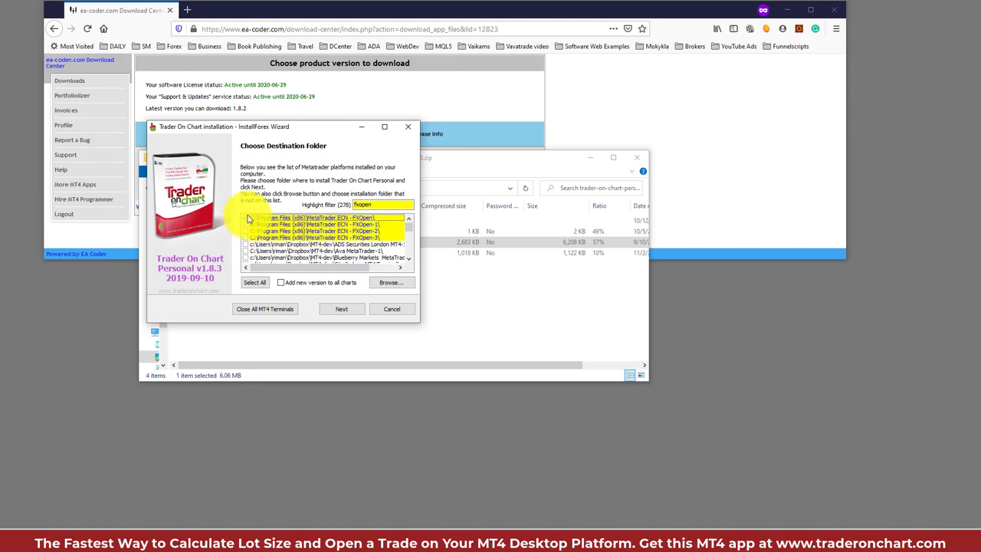
click(245, 224)
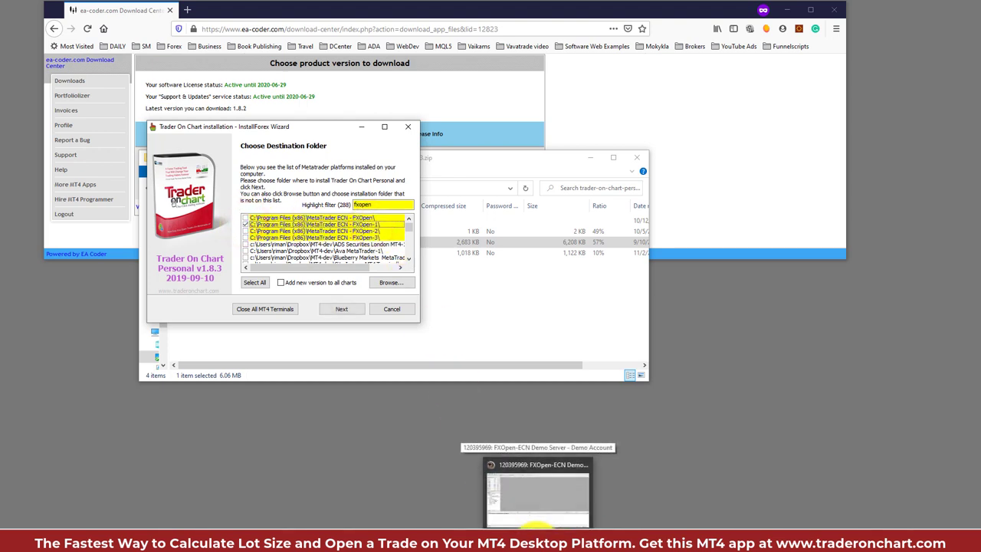
click(8, 17)
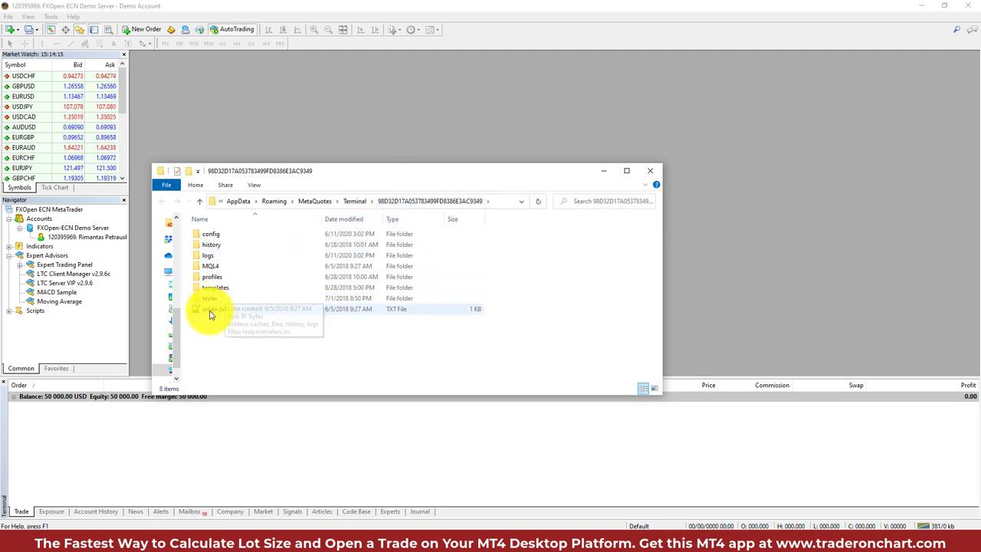
right_click(212, 308)
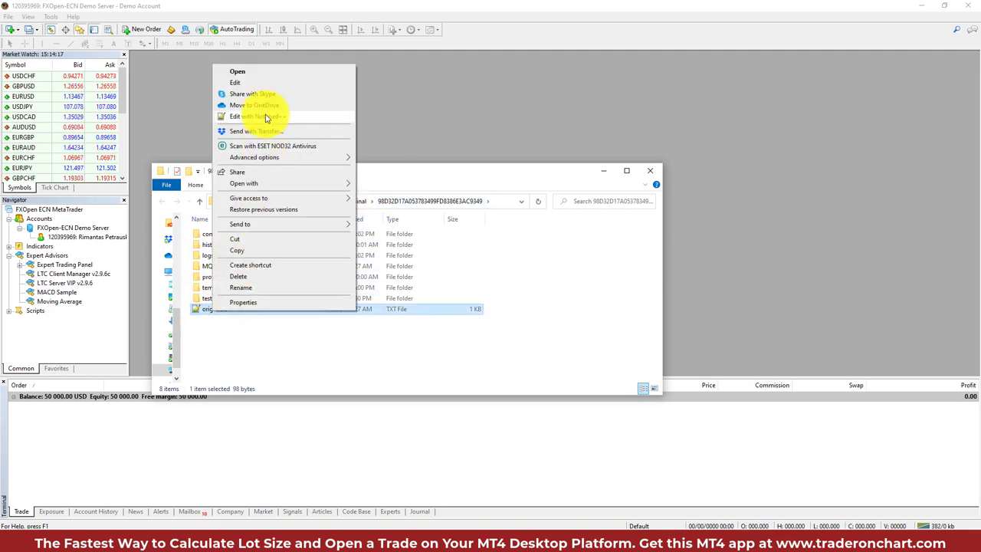
mouse_move(277, 198)
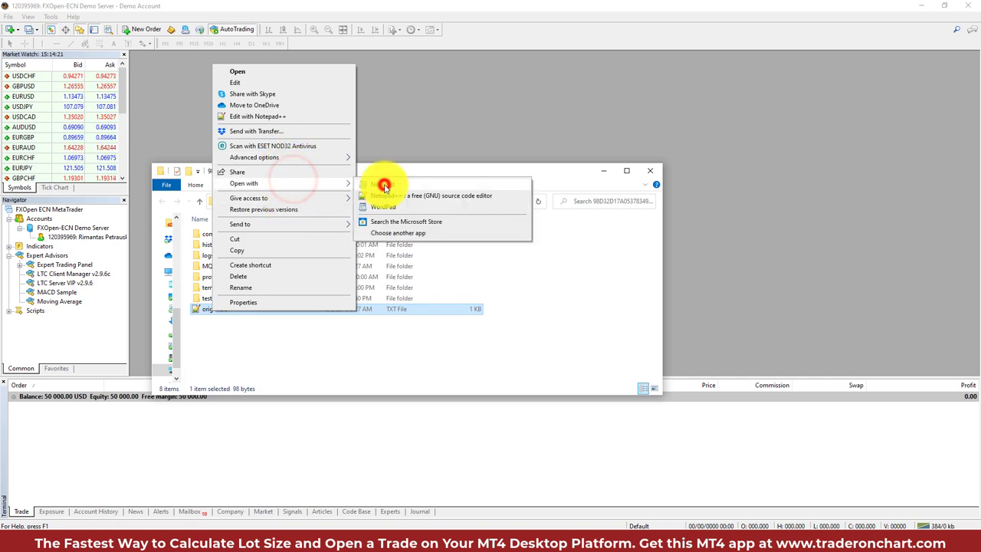
click(384, 184)
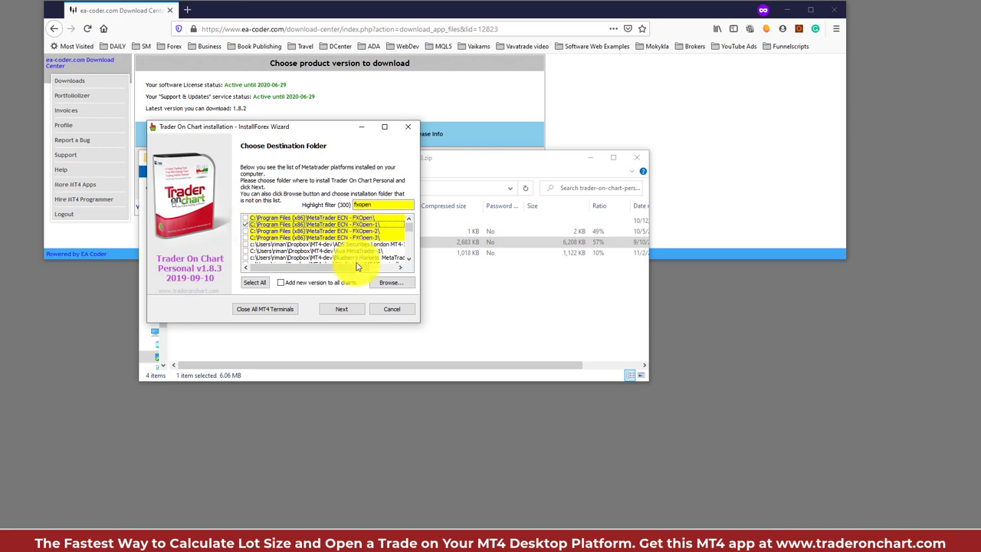
- Copy the files to the selected platforms and leave Run MetaTrader 4 unchecked on the finish page
click(340, 309)
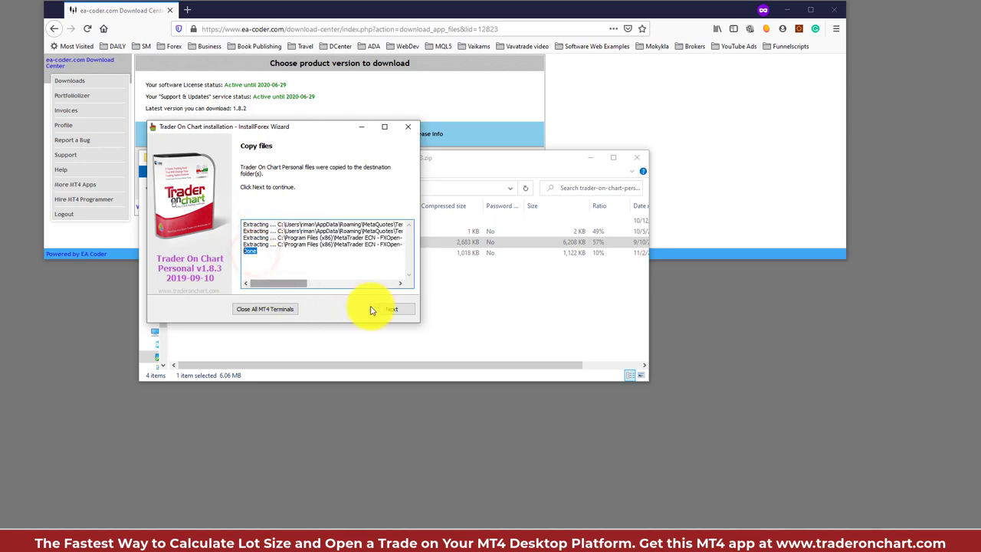
click(391, 309)
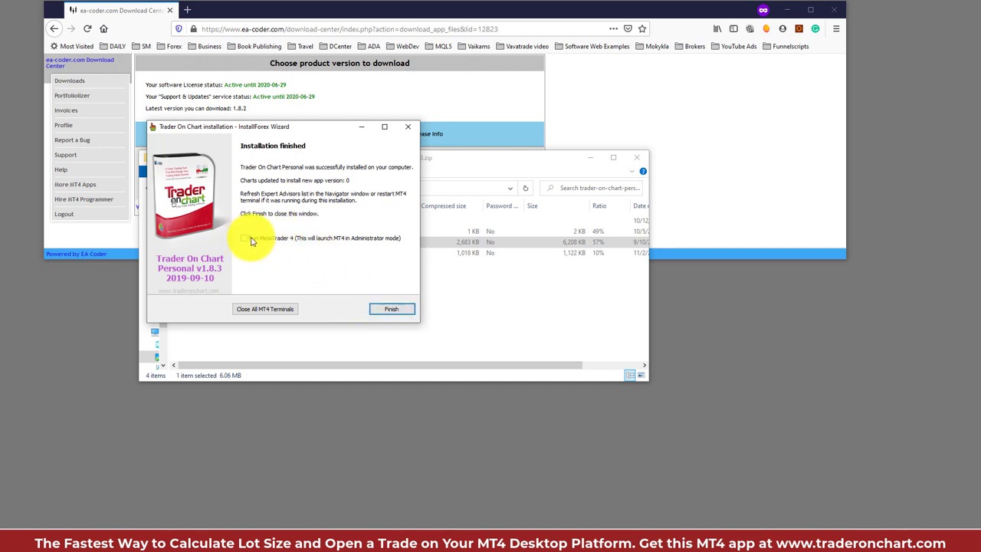
click(245, 238)
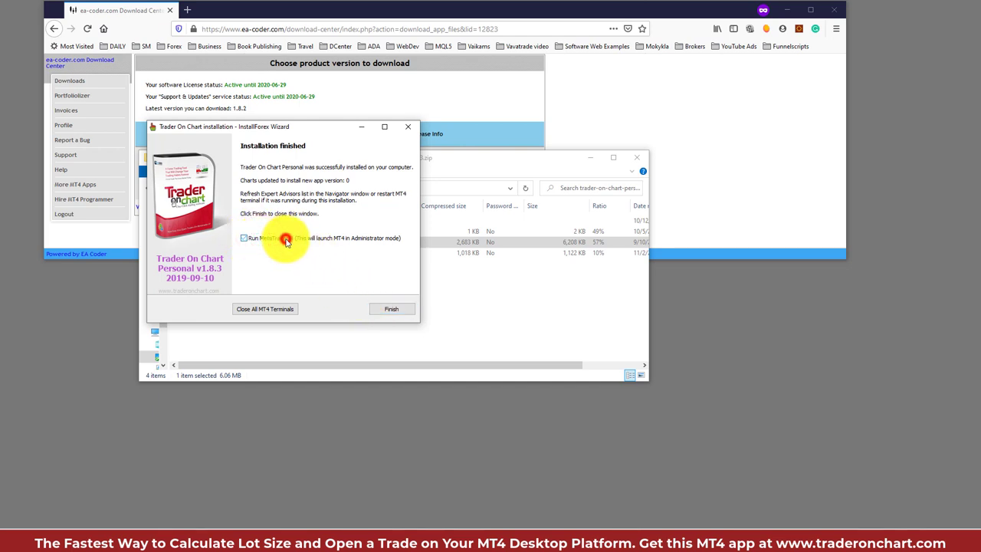
click(243, 237)
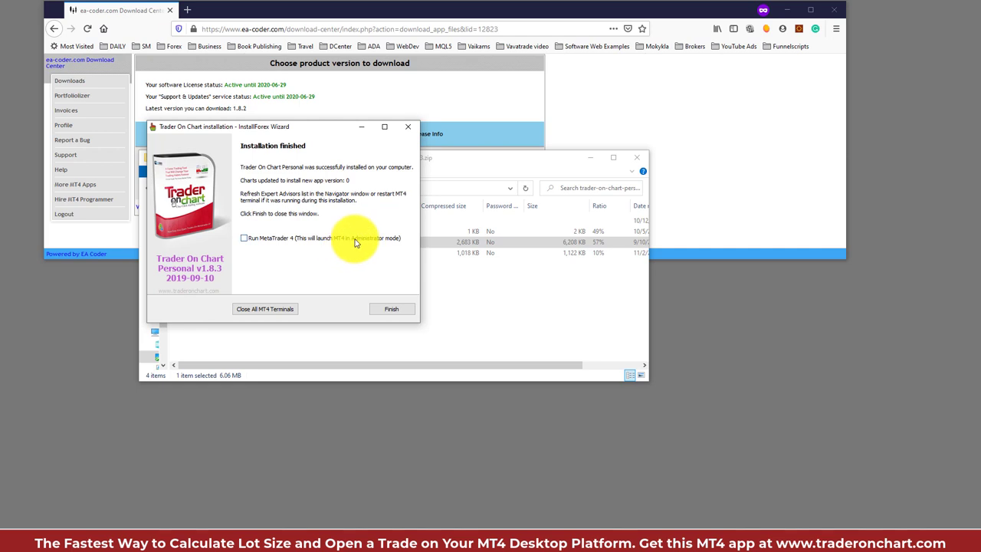
mouse_move(354, 243)
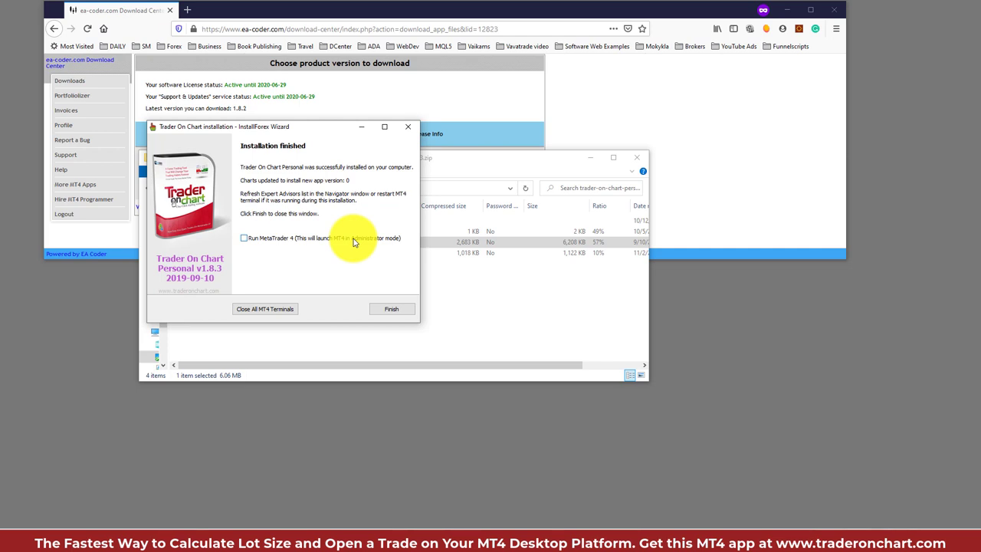
mouse_move(292, 236)
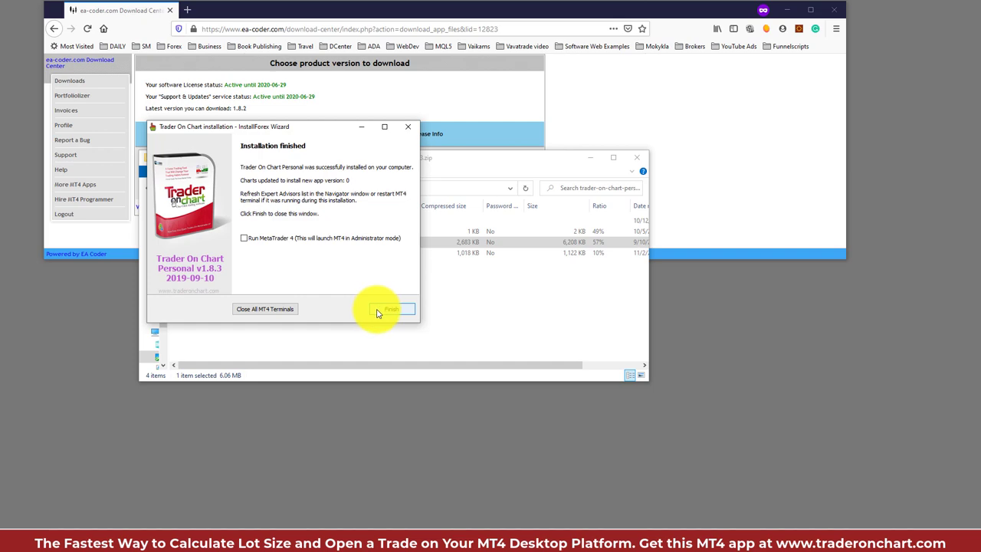
- Close the installer and bring up the Expert Advisors group in MetaTrader's Navigator
click(392, 309)
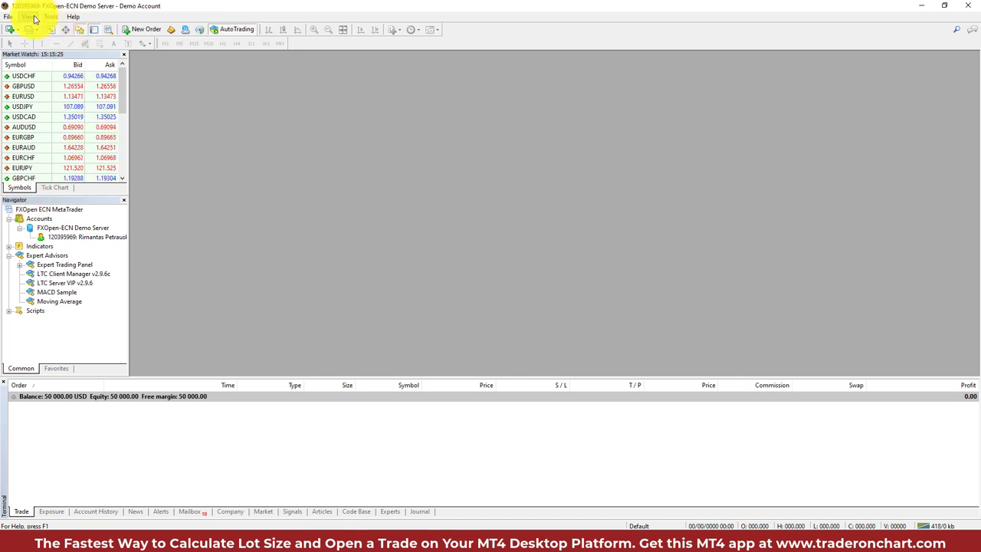
click(28, 15)
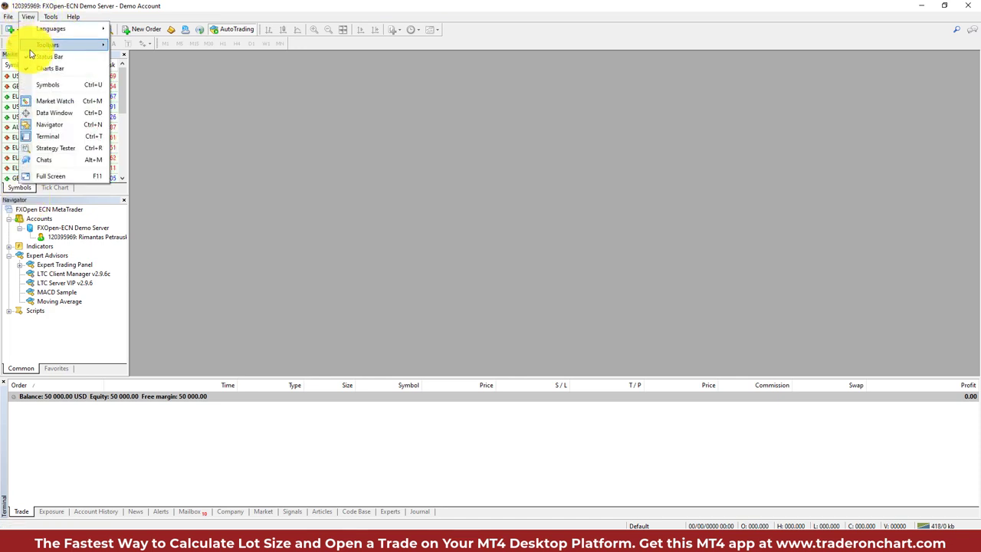
mouse_move(49, 124)
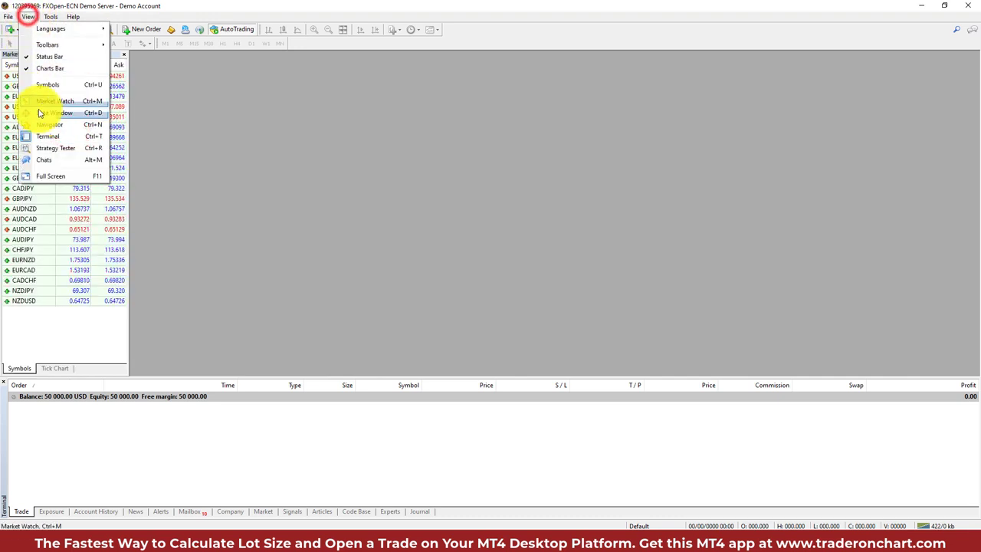
click(49, 124)
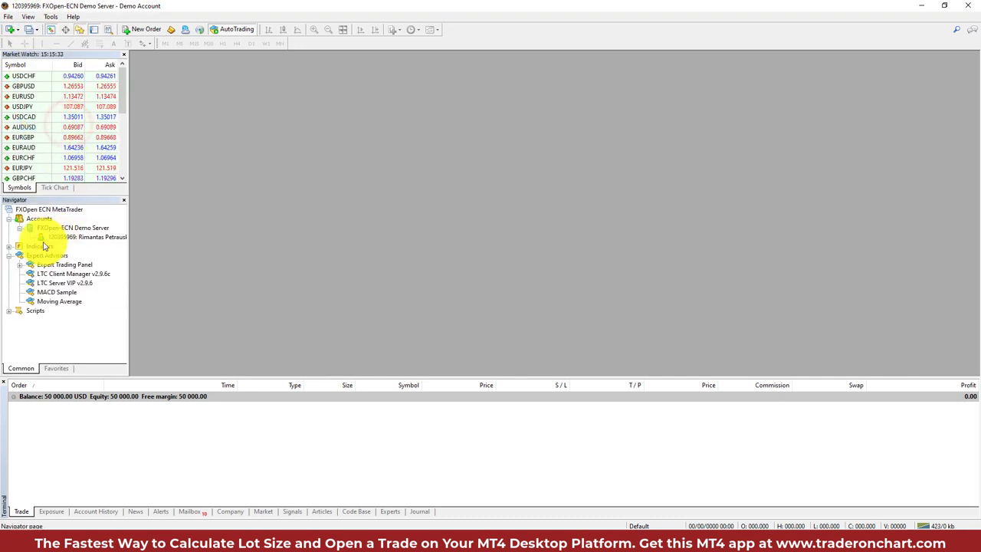
click(46, 254)
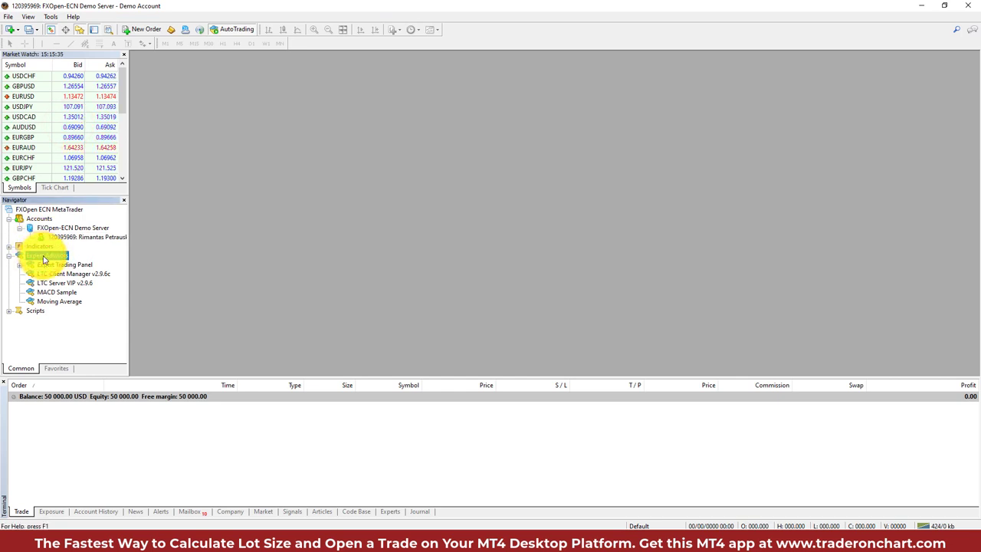
- Refresh the Expert Advisors list so Trader On Chart Personal v1.8.3 appears
right_click(46, 254)
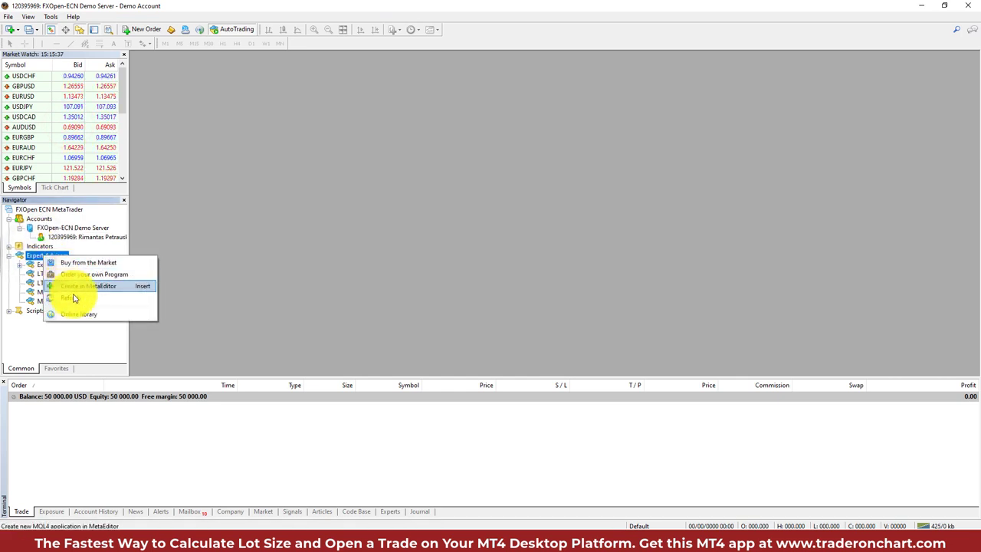
click(85, 328)
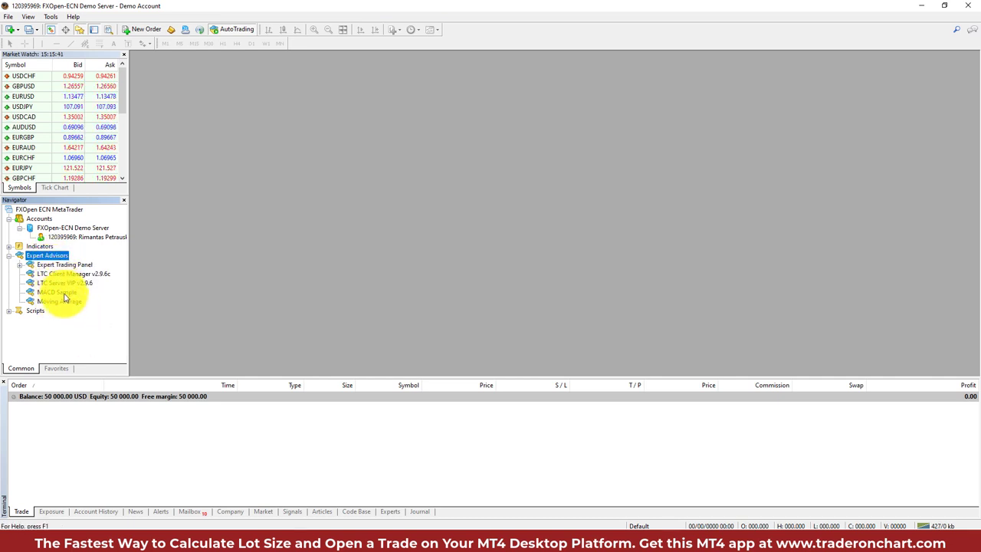
click(60, 300)
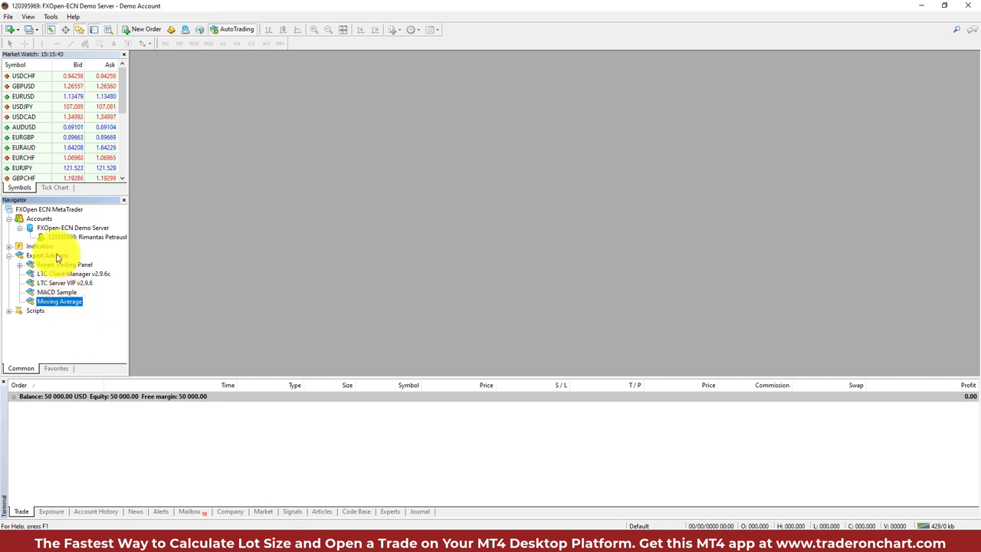
right_click(48, 255)
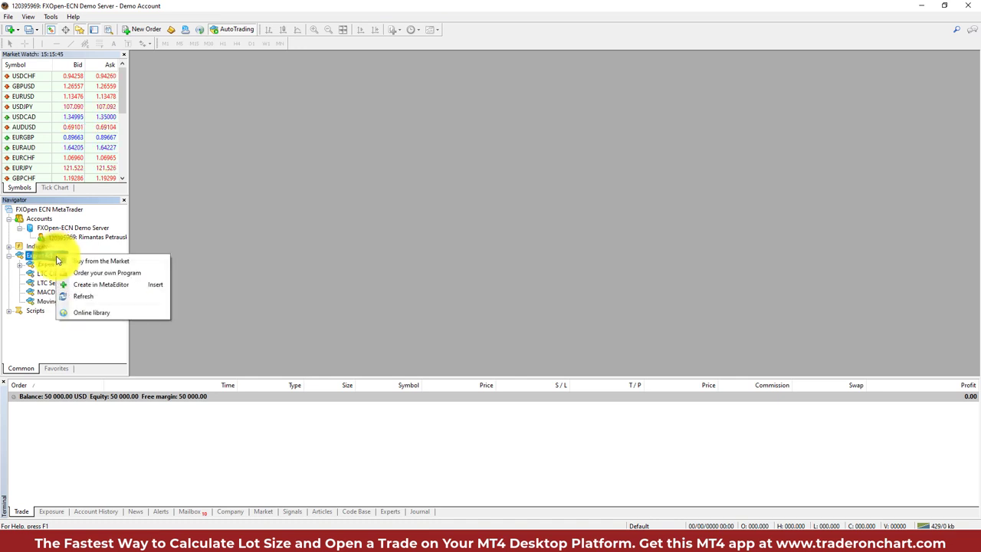
mouse_move(82, 297)
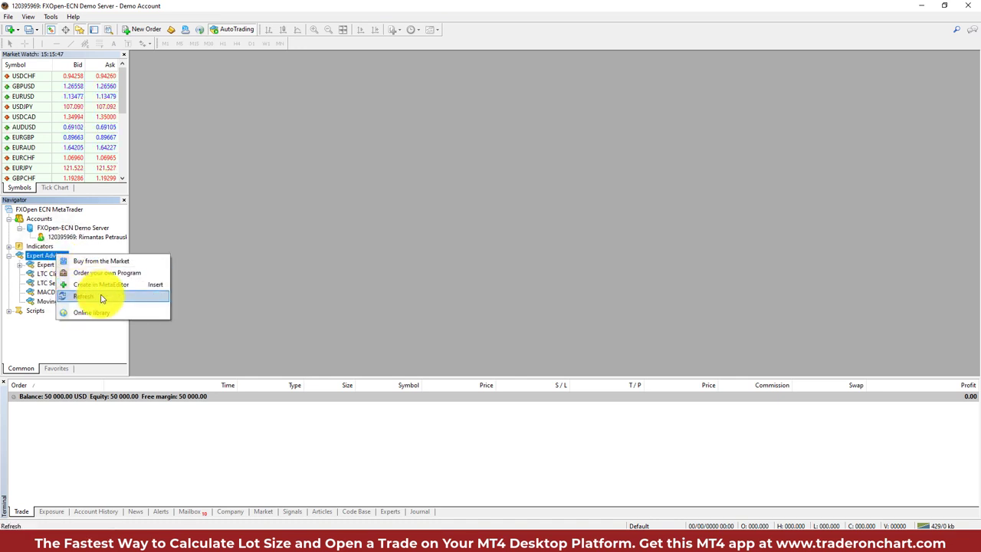
click(85, 297)
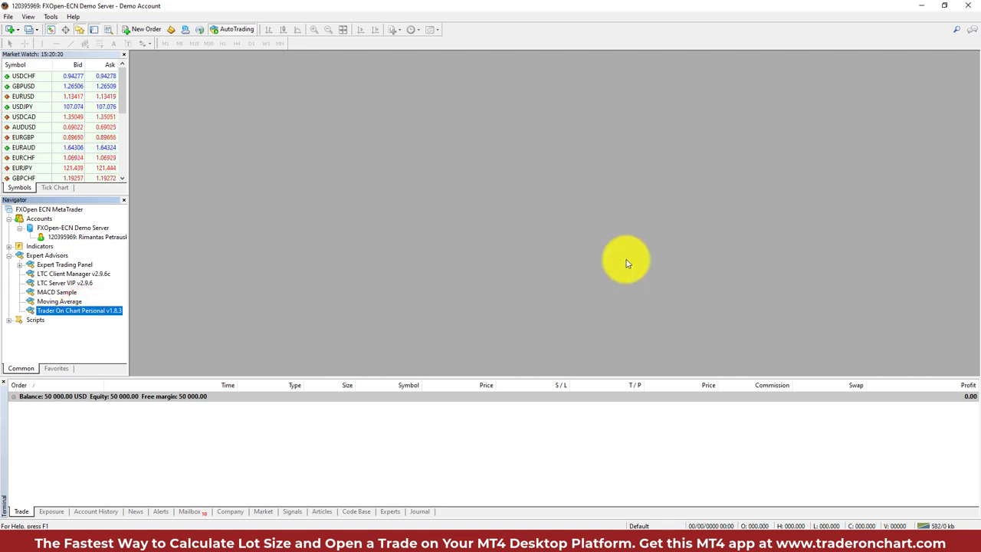
mouse_move(502, 239)
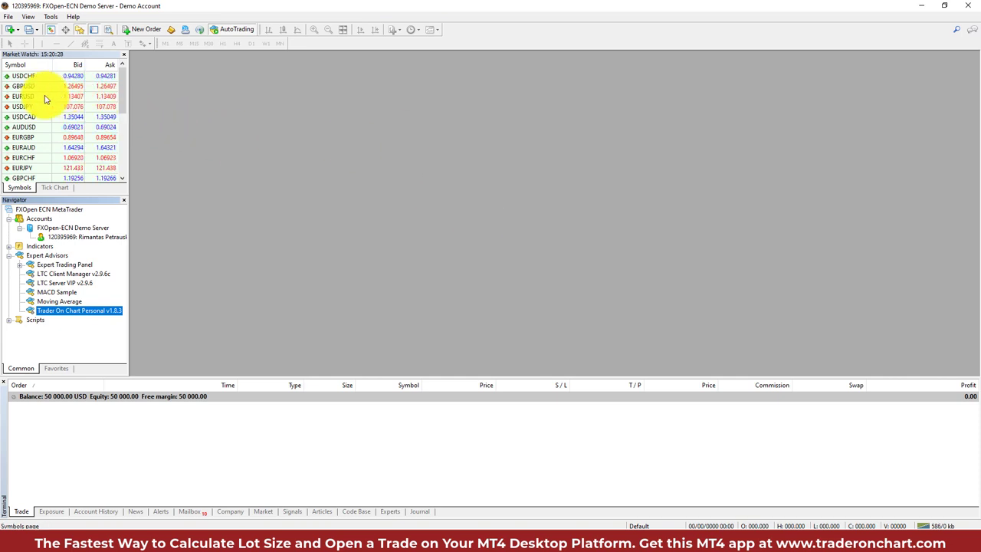
- Open a EURUSD chart from Market Watch and switch it to M1
double_click(23, 95)
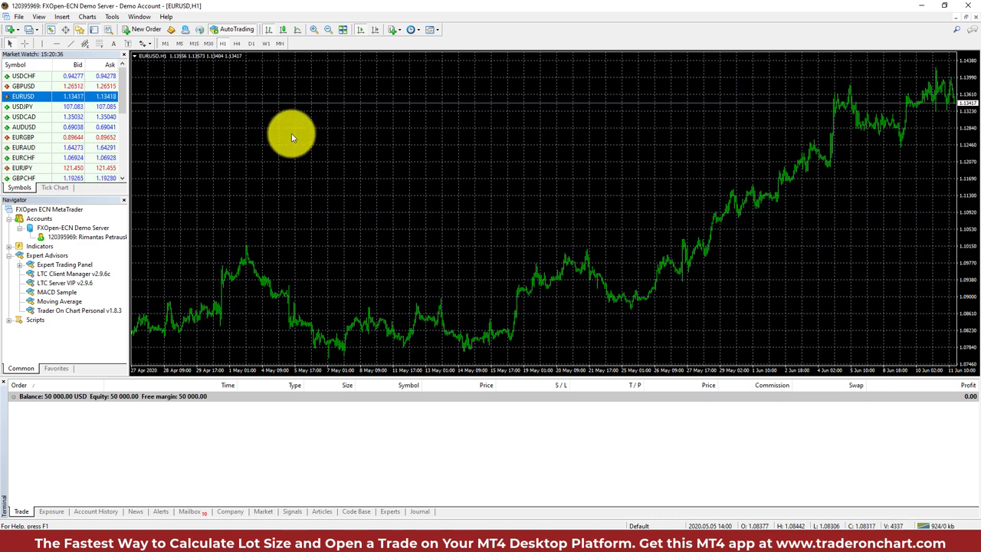
mouse_move(227, 90)
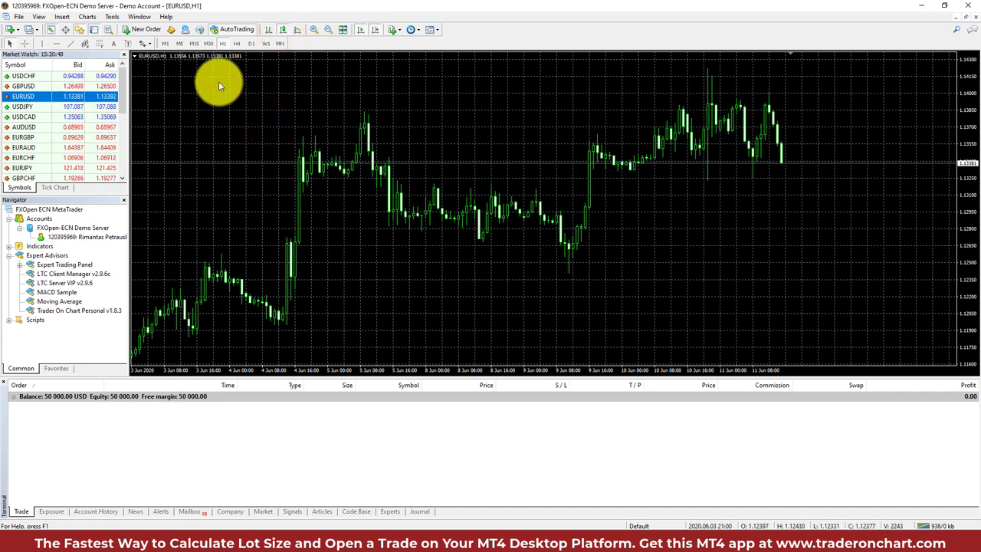
click(166, 43)
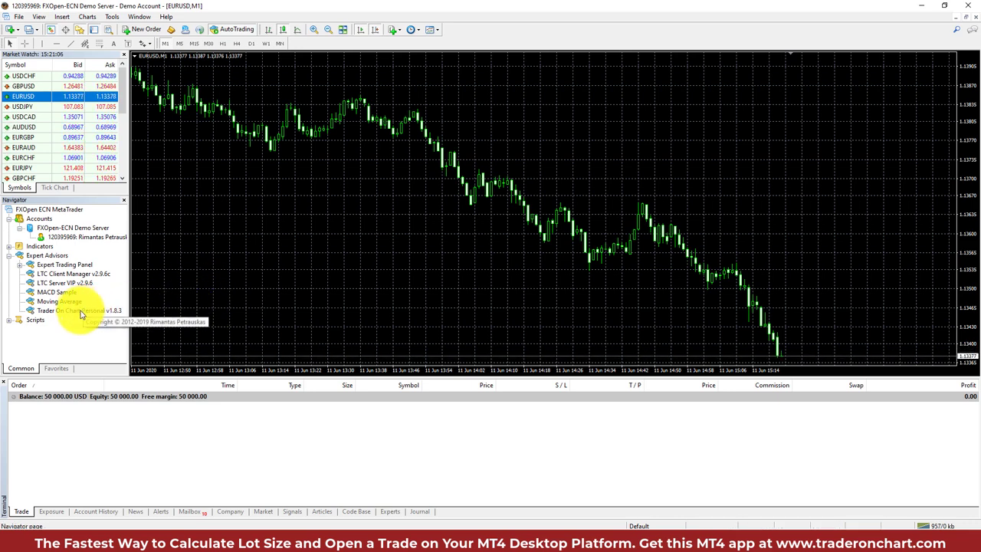
- Drop Trader On Chart Personal v1.8.3 onto the chart and select the LicenseKey row in Inputs
right_click(77, 309)
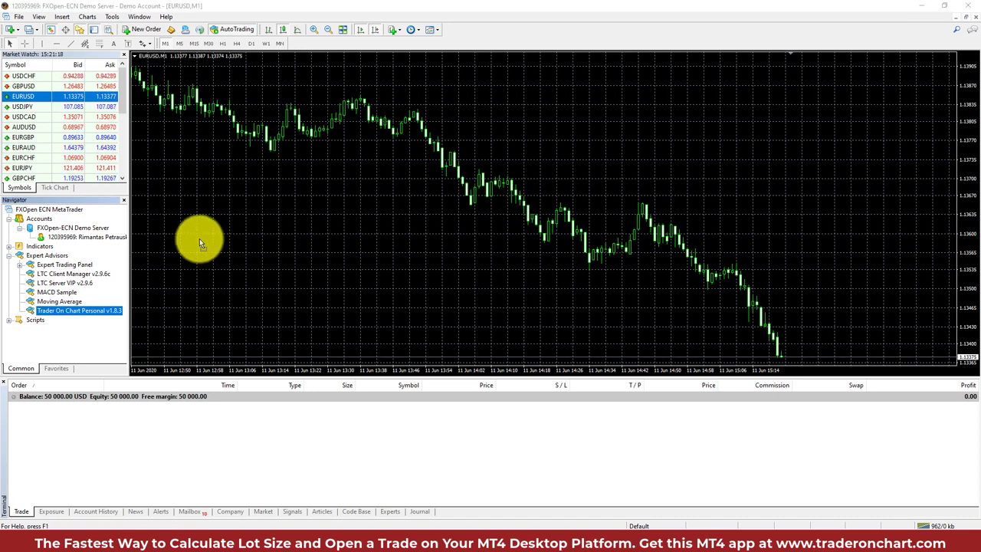
double_click(80, 310)
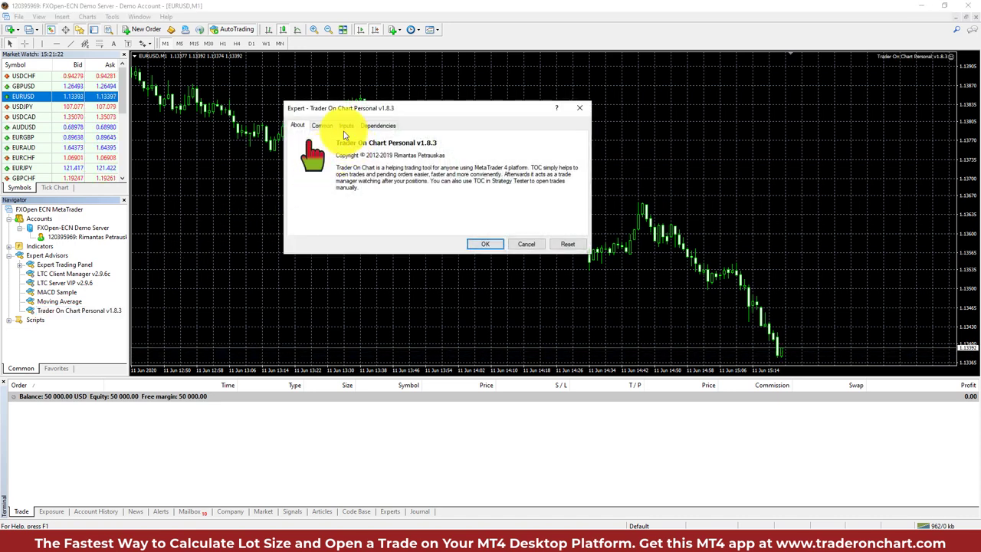
click(322, 125)
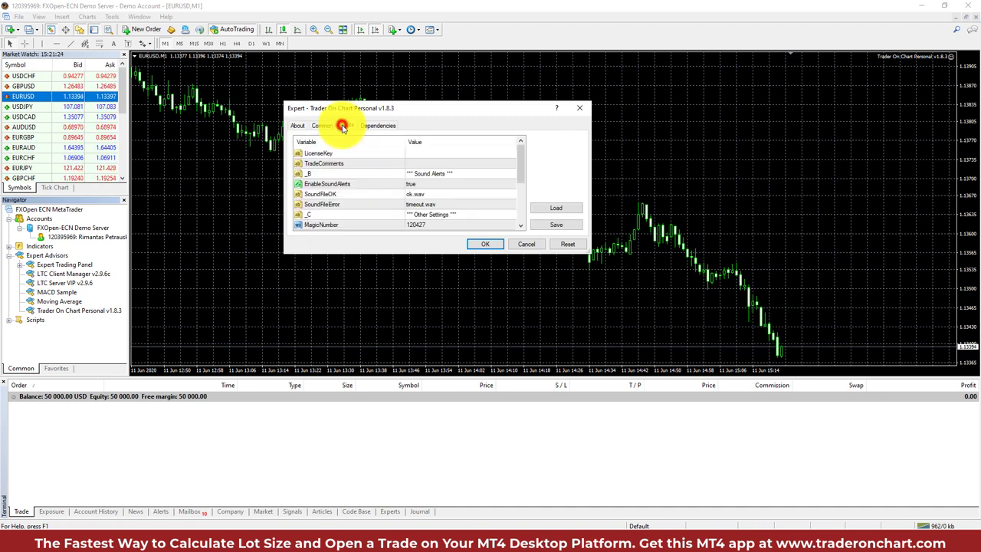
click(347, 125)
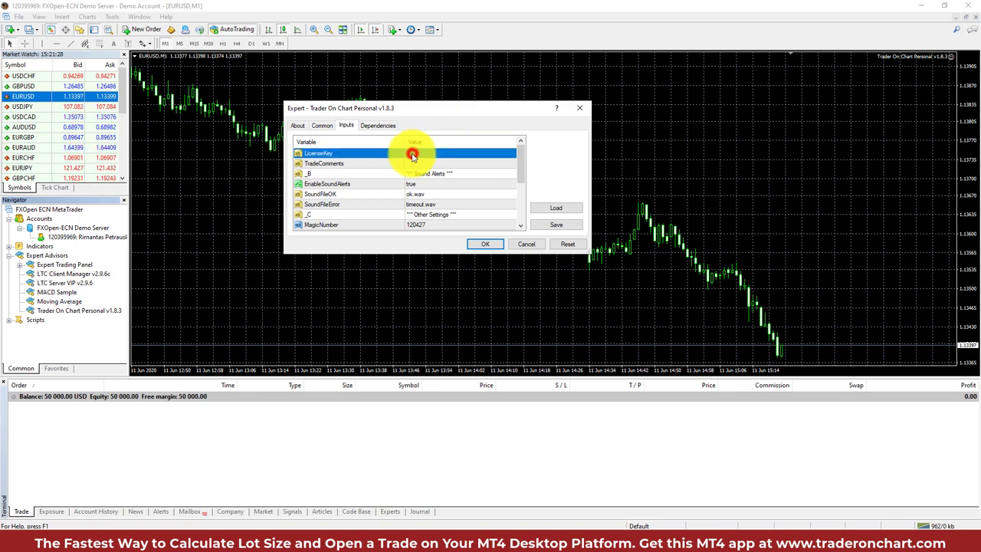
mouse_move(463, 161)
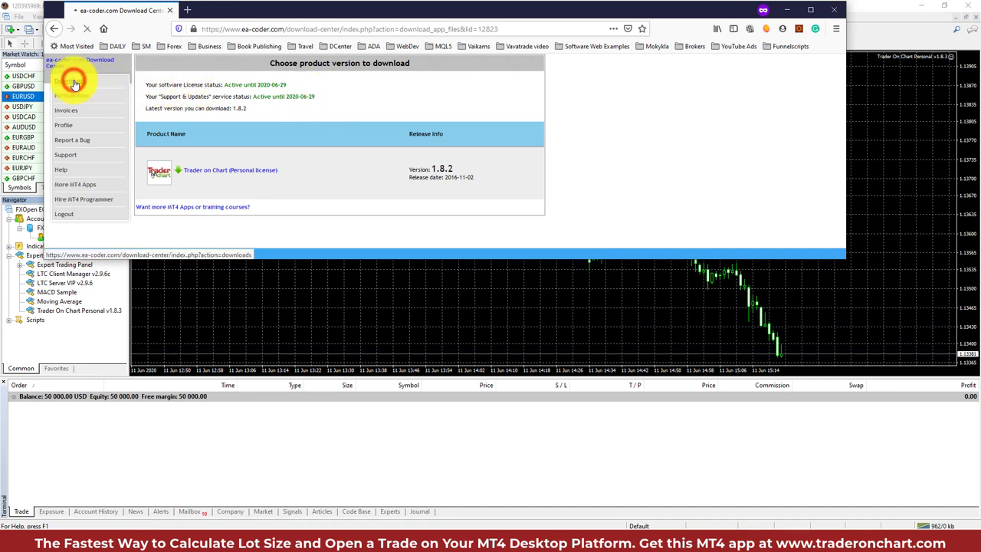
- Copy the Trader on Chart license key from the My Downloads list
click(69, 80)
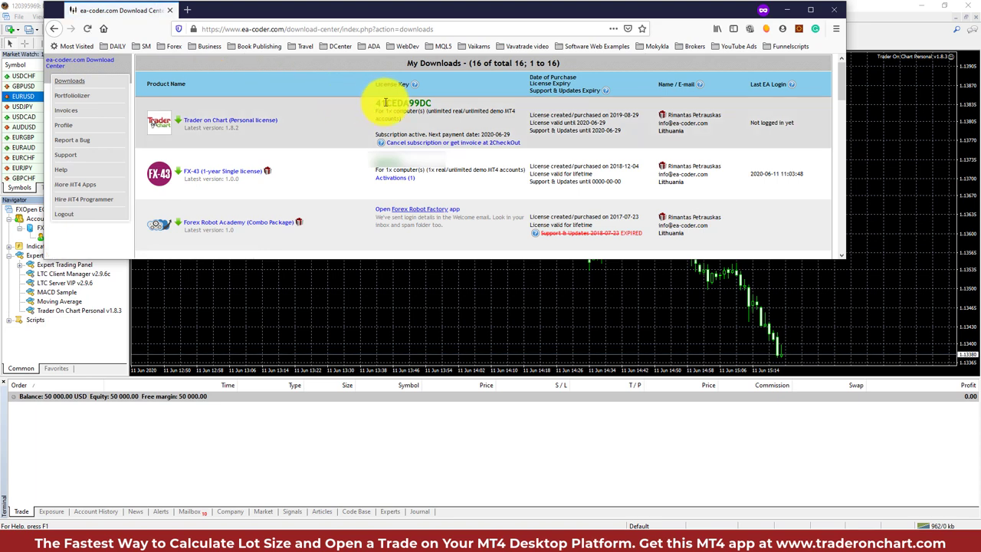
right_click(398, 101)
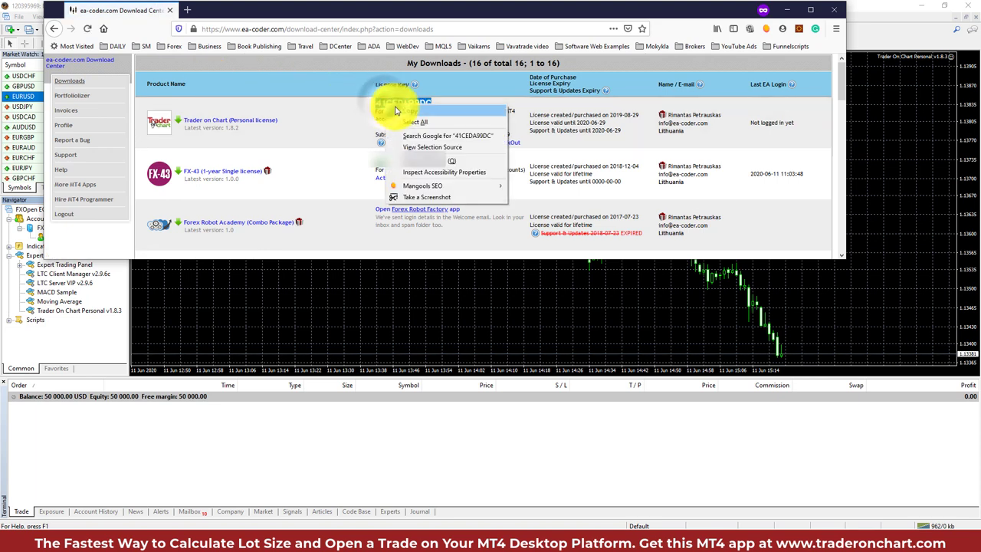
click(398, 110)
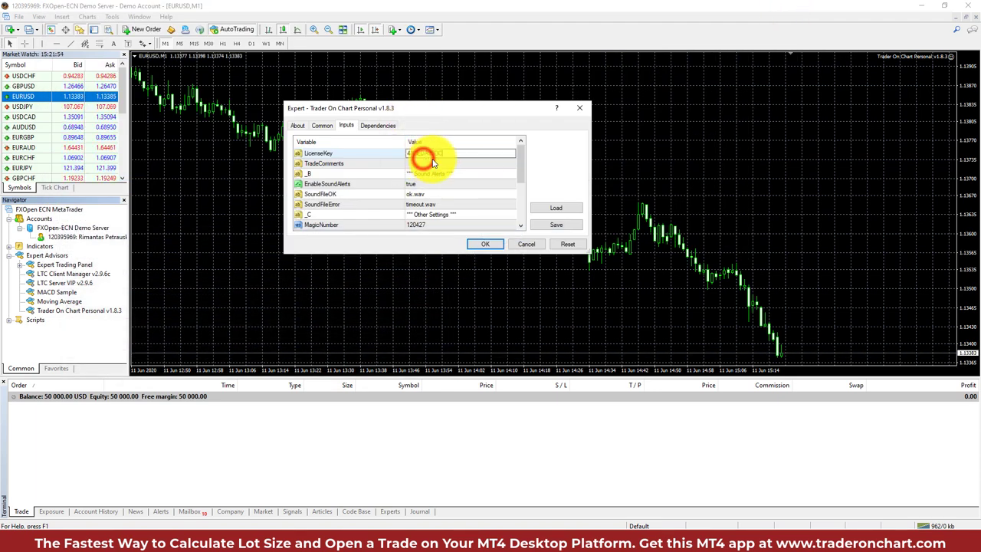
click(429, 153)
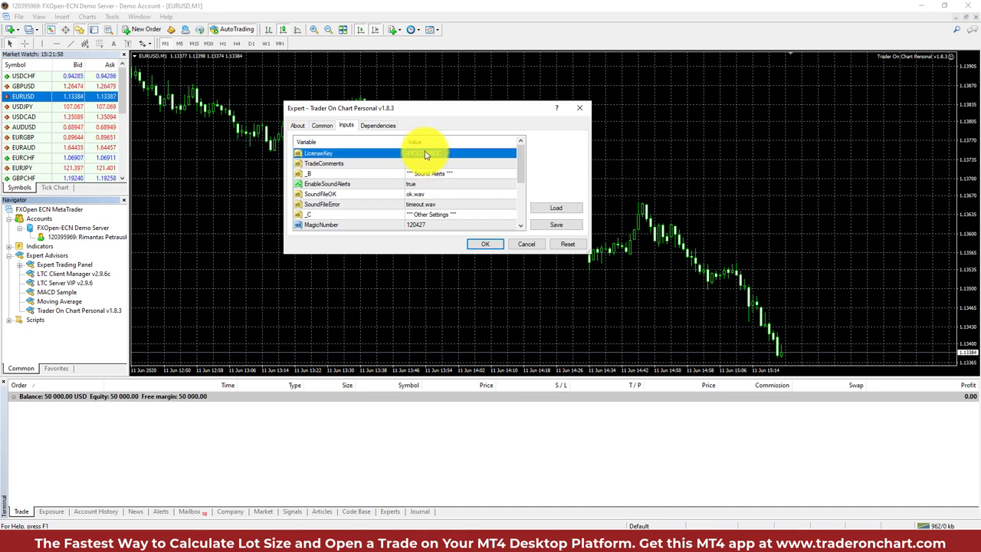
scroll(down, 3)
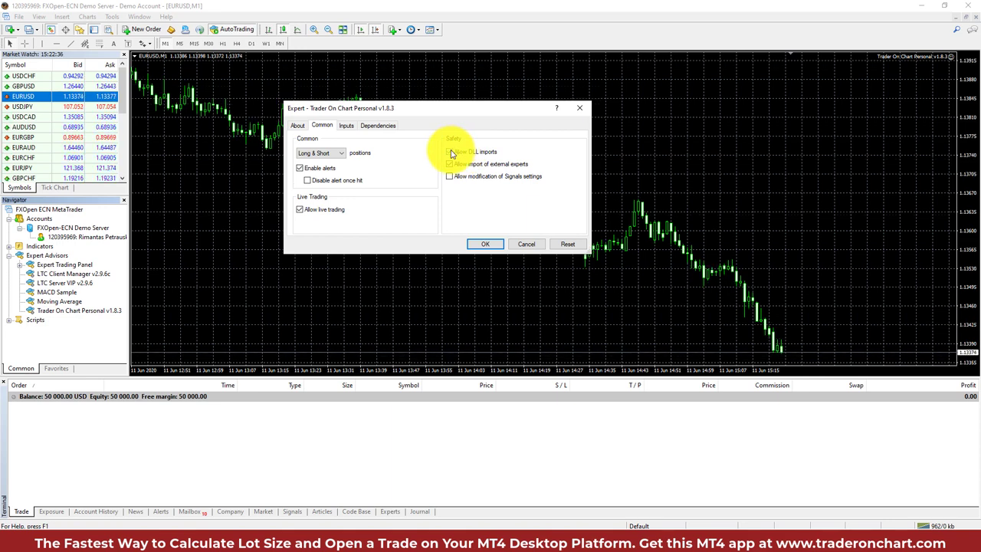
click(346, 126)
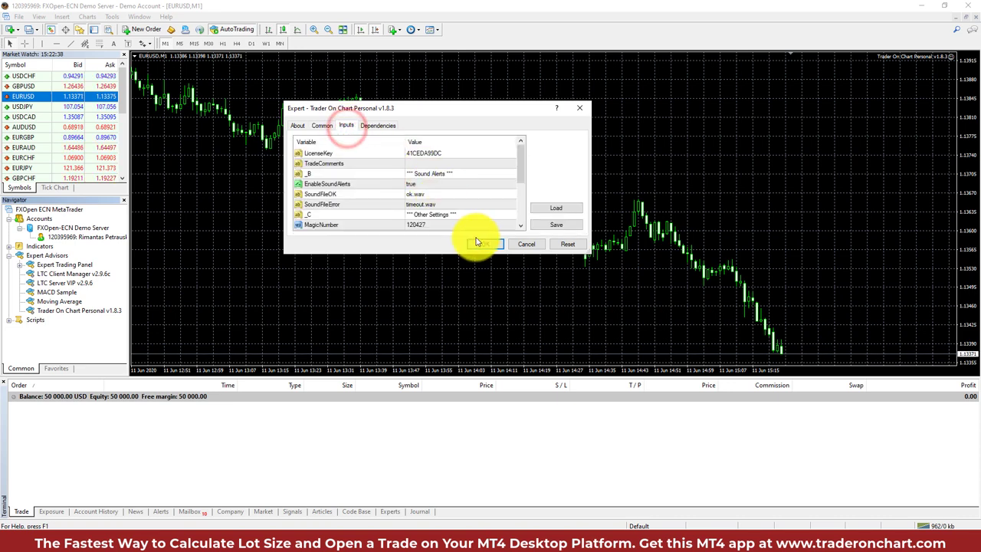
- Load Trader On Chart onto the EURUSD M1 chart and open a 0.01-lot market sell
click(483, 243)
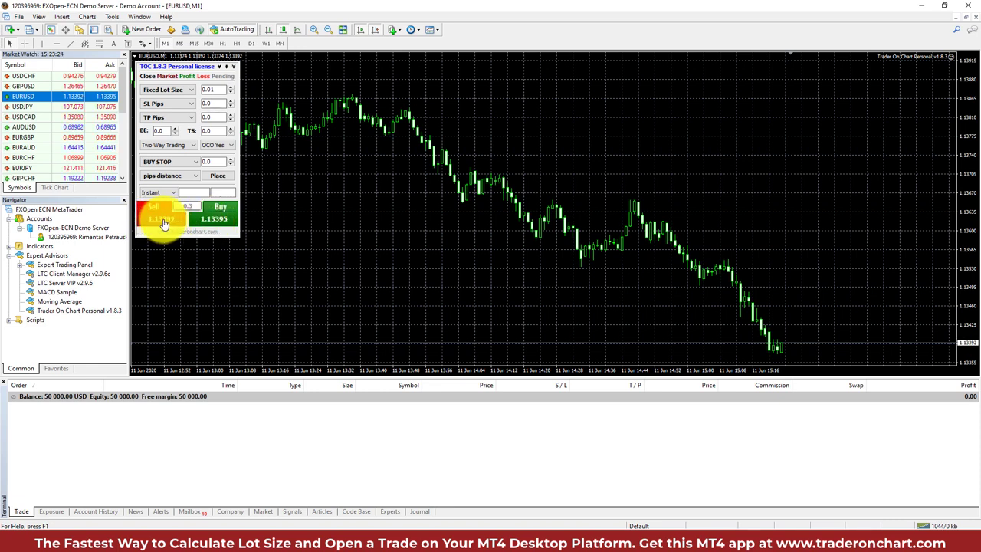
click(161, 218)
text(50)
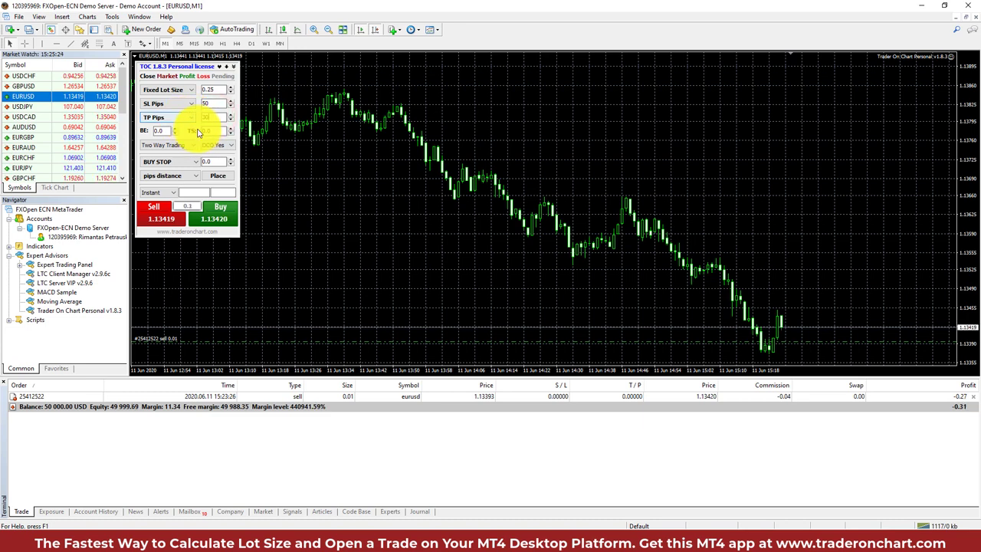
- Open a second EURUSD trade with a 50-pip stop loss and take profit attached
click(221, 207)
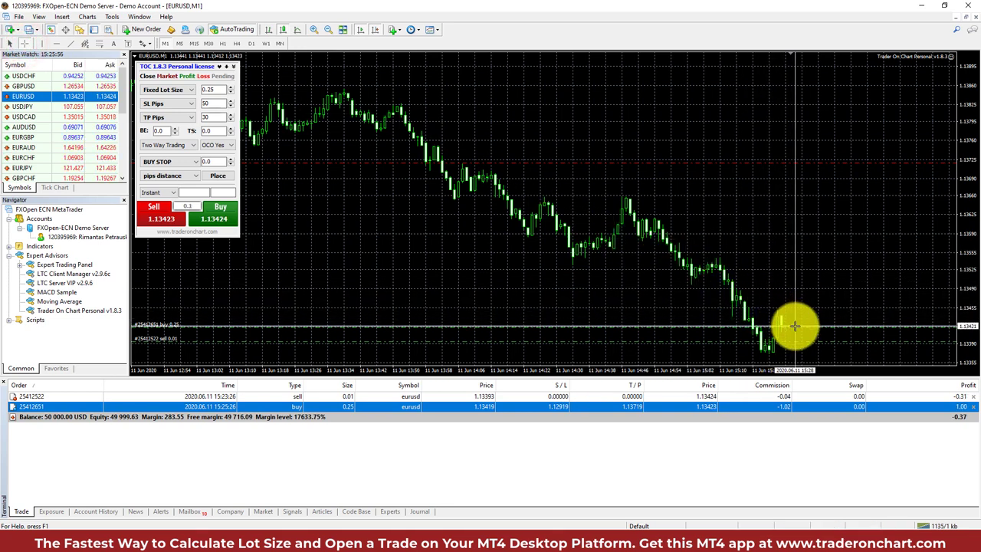
mouse_move(790, 170)
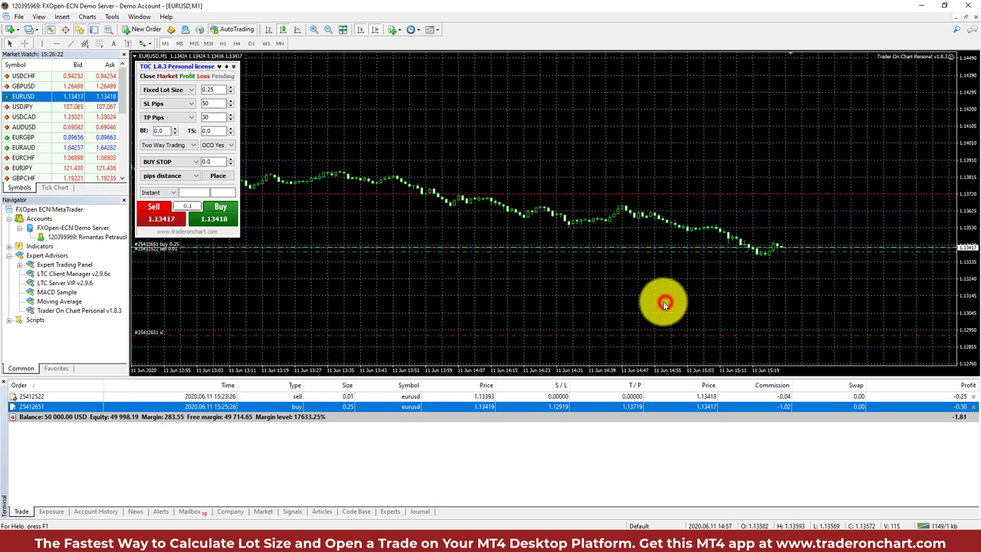
mouse_move(555, 335)
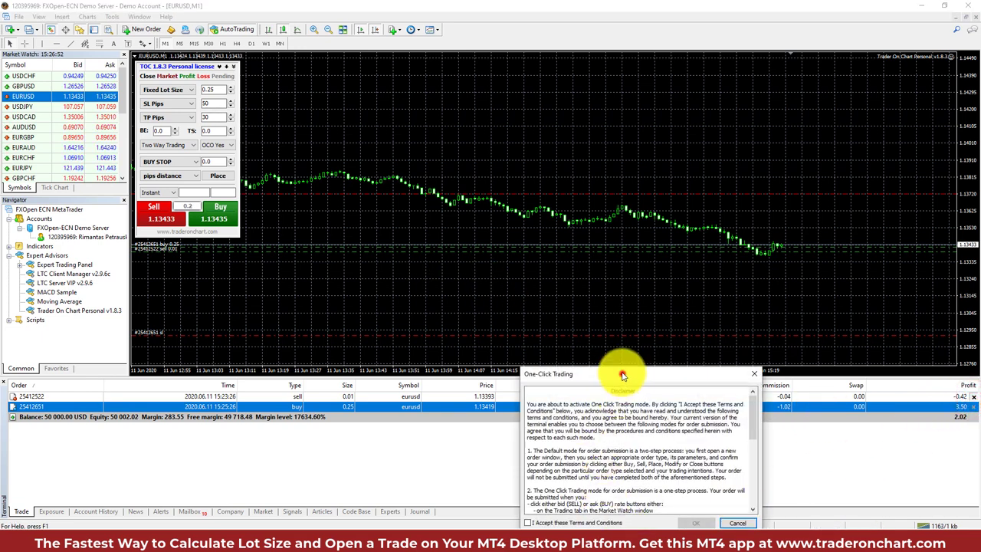
- Accept one-click trading terms and open a EURUSD market trade sized from a fixed money risk with 50-pip stop
click(737, 523)
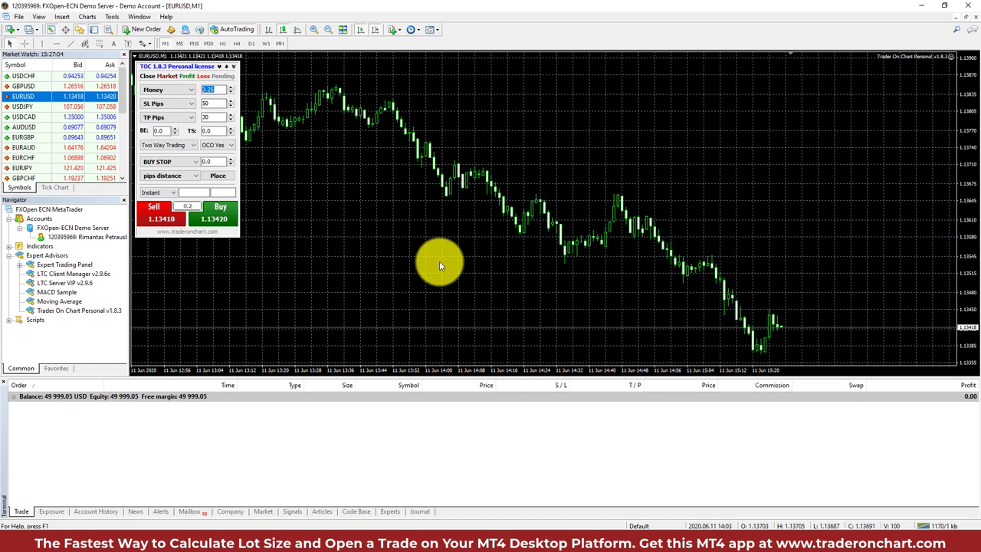
text(500)
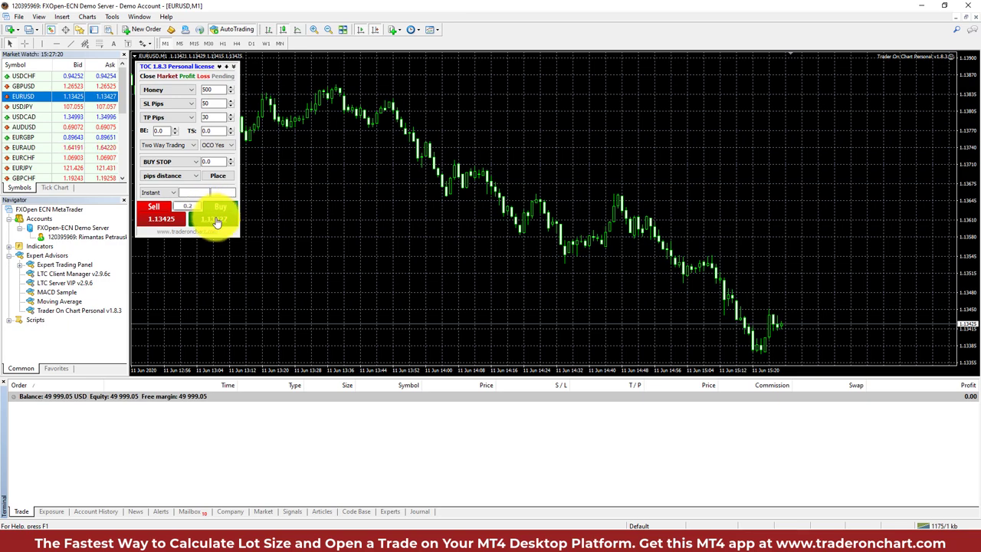
click(154, 212)
text(675)
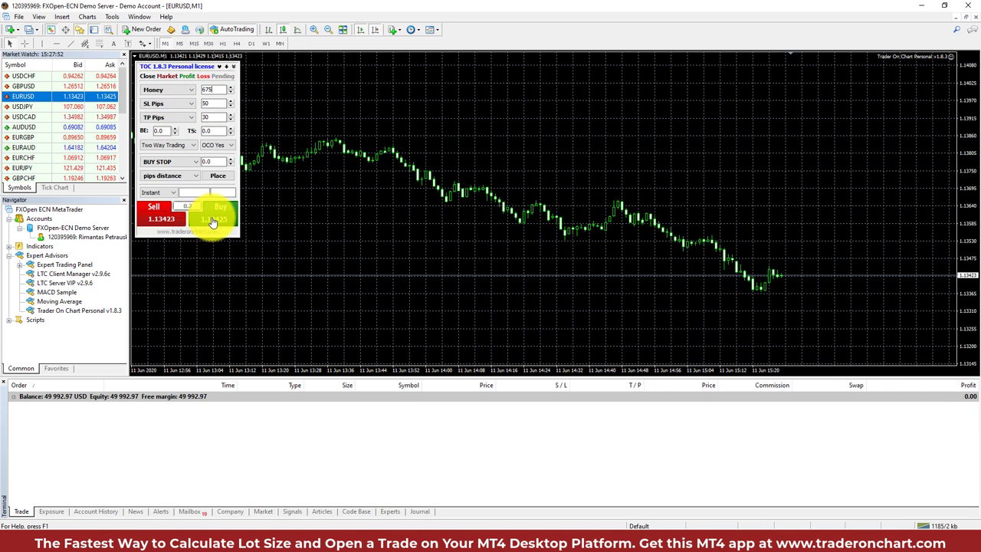
click(153, 211)
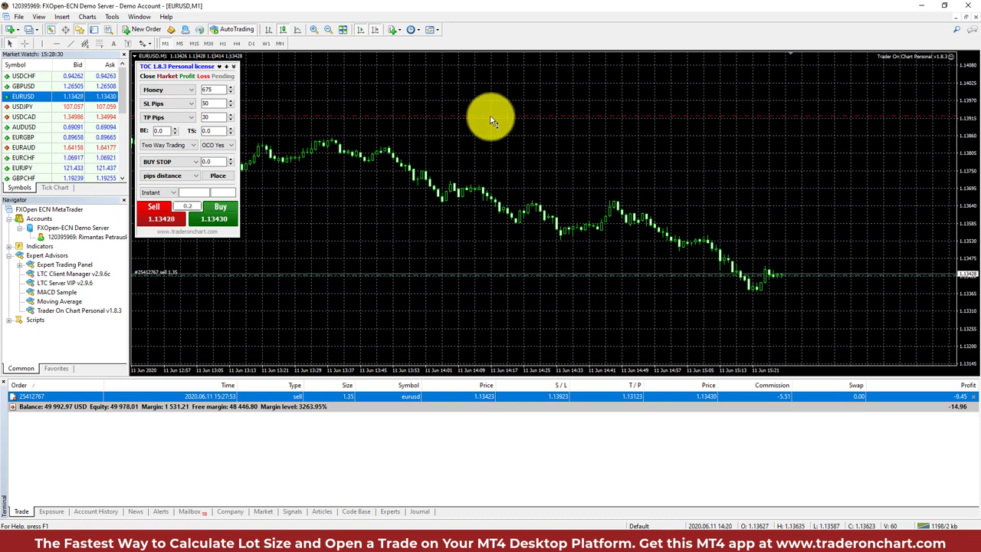
mouse_move(451, 279)
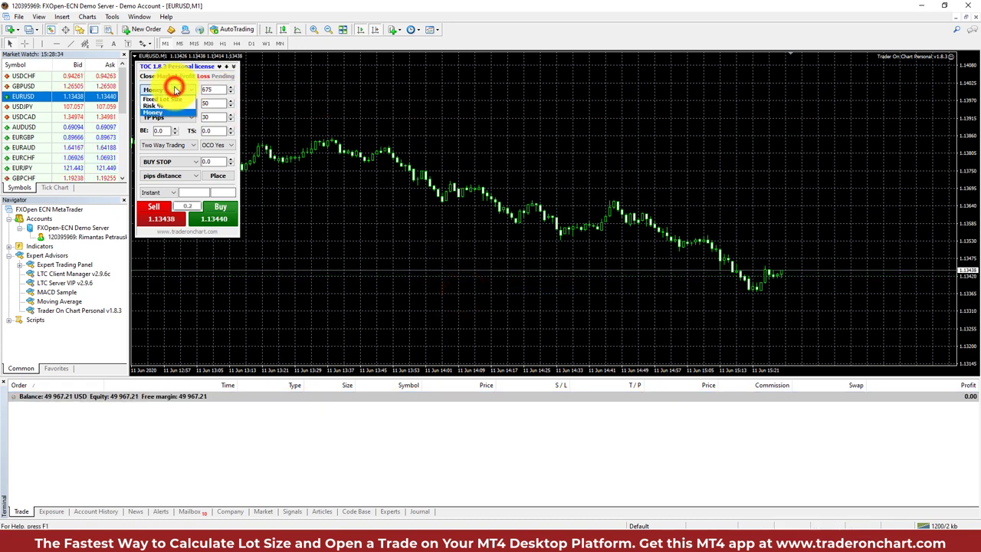
- Switch risk to 2.5% of balance and open a 1.62-lot EURUSD buy with a 27-pip stop
click(153, 89)
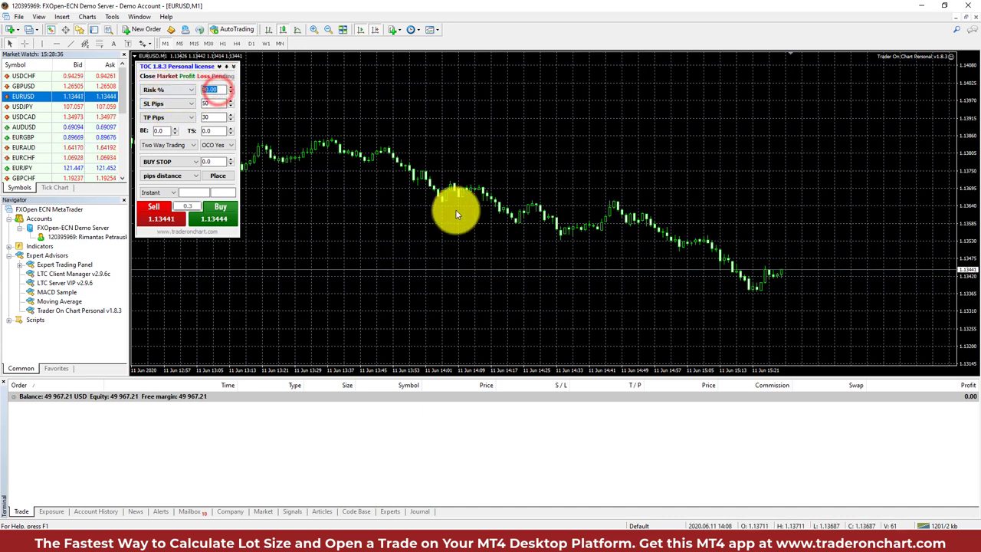
text(2.5)
click(215, 117)
text(155)
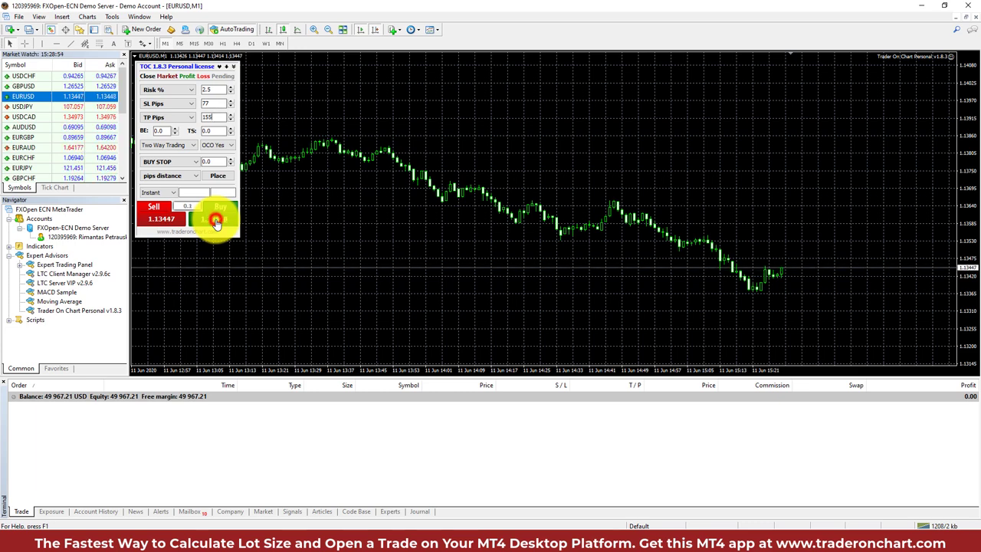
click(221, 212)
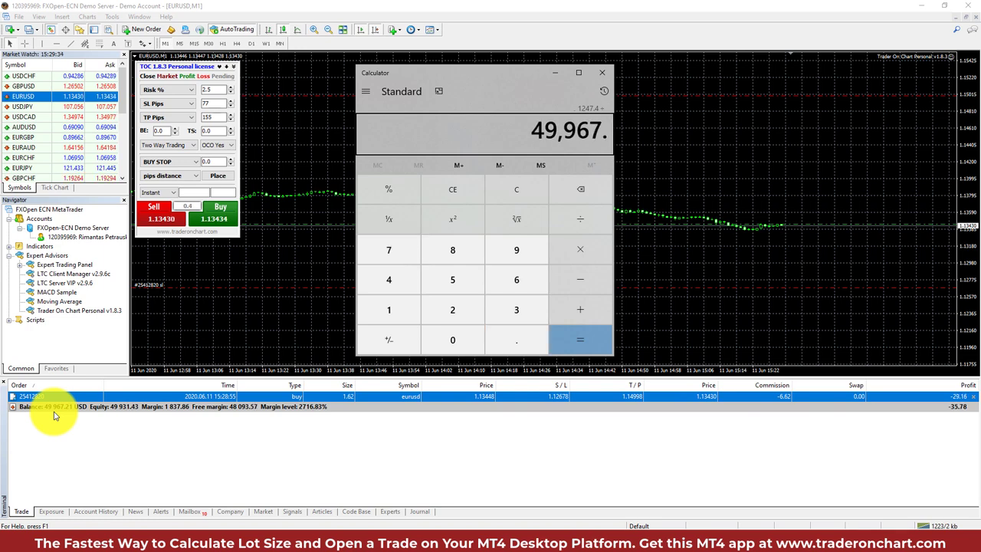
- Divide 1247.4 by 49967 and multiply by 100, confirming about 2.5% risk
click(580, 341)
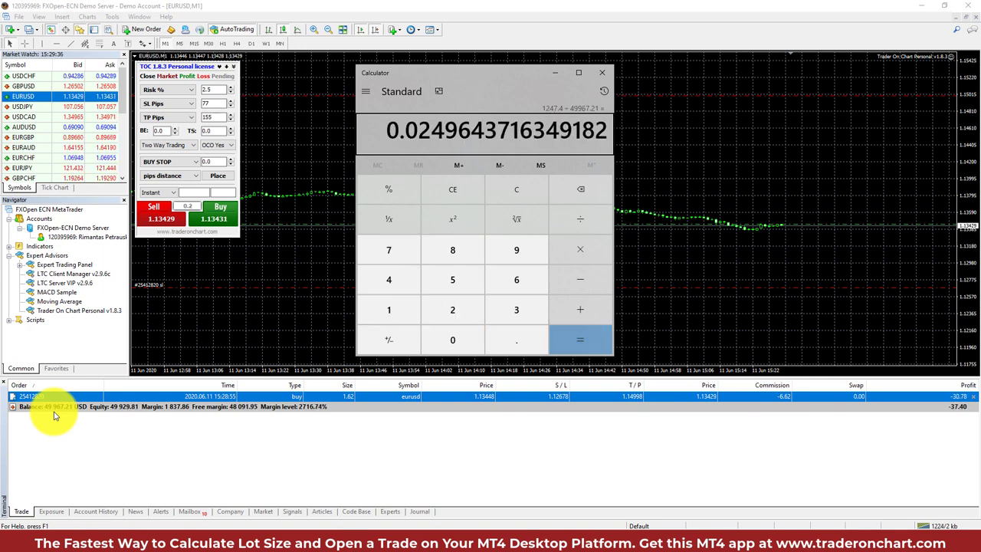
click(389, 309)
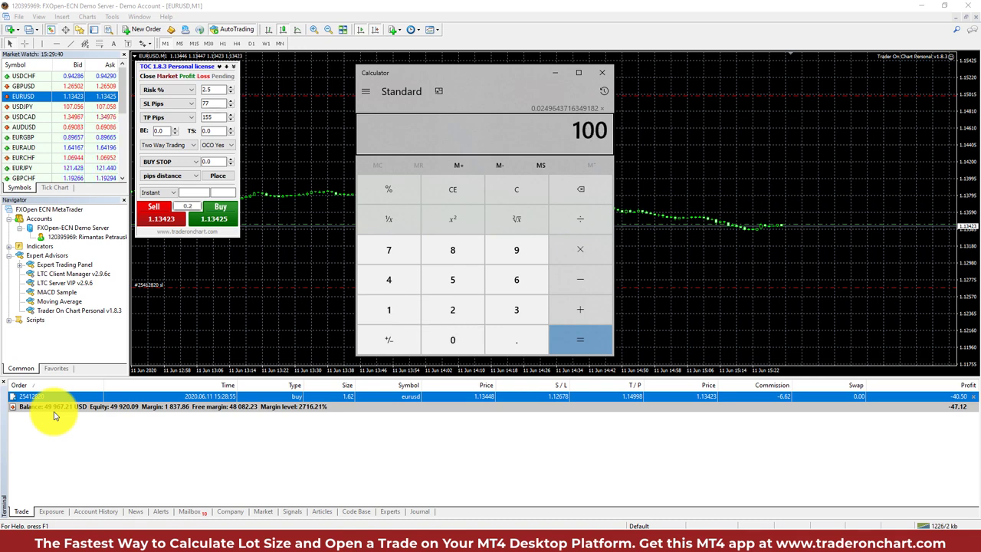
click(580, 340)
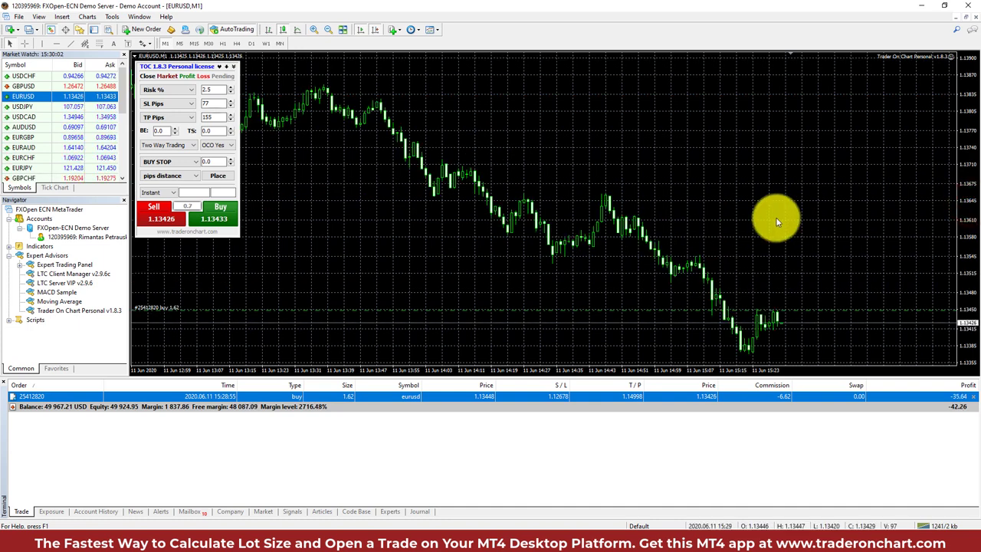
mouse_move(360, 157)
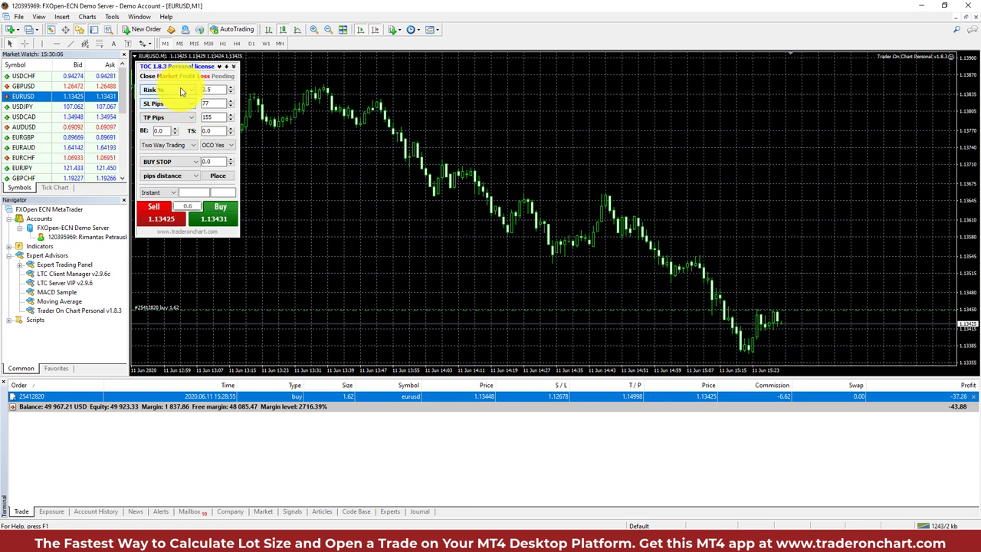
- Switch TP to TP/SL Ratio mode and open a 12.47-lot buy with 20-pip stop and 30-pip target
click(190, 105)
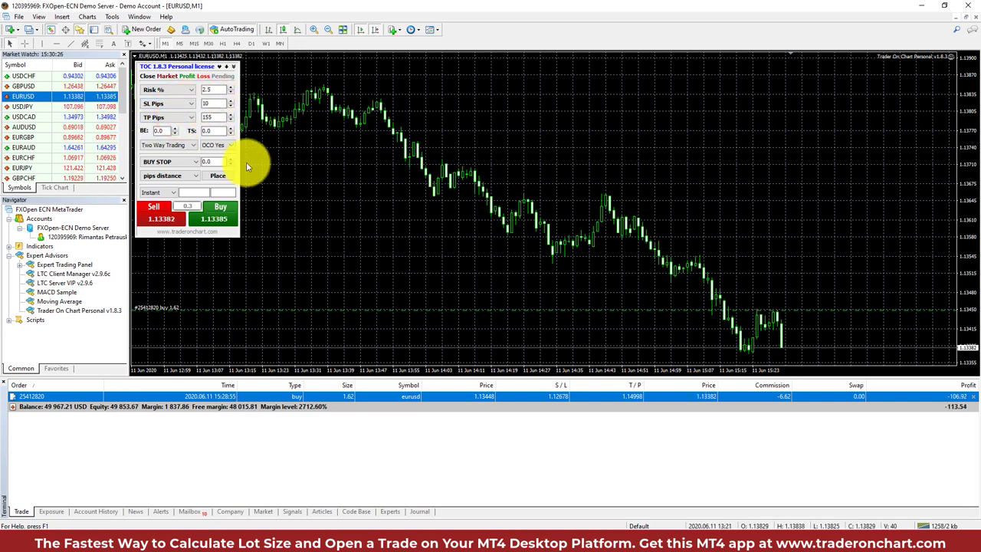
click(213, 116)
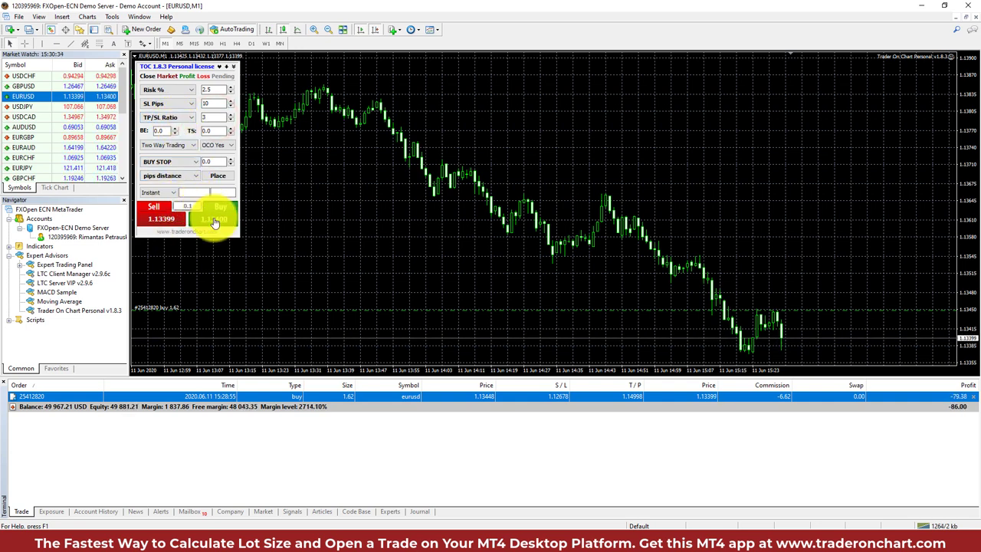
click(215, 218)
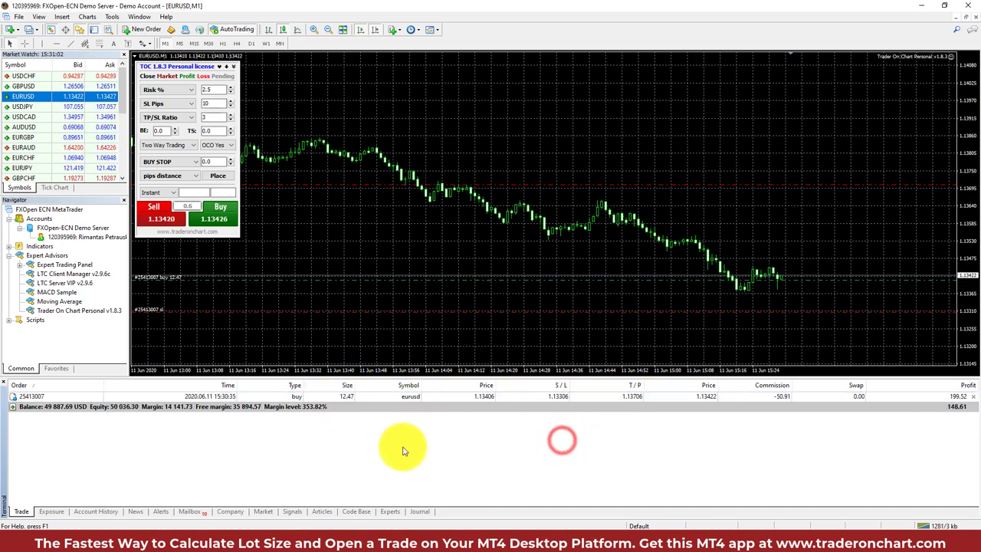
mouse_move(279, 187)
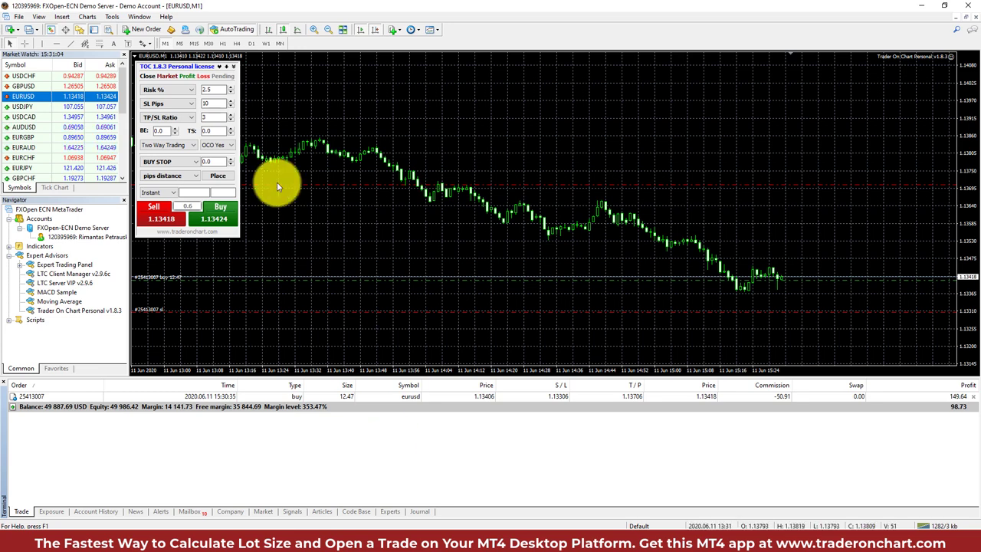
mouse_move(417, 316)
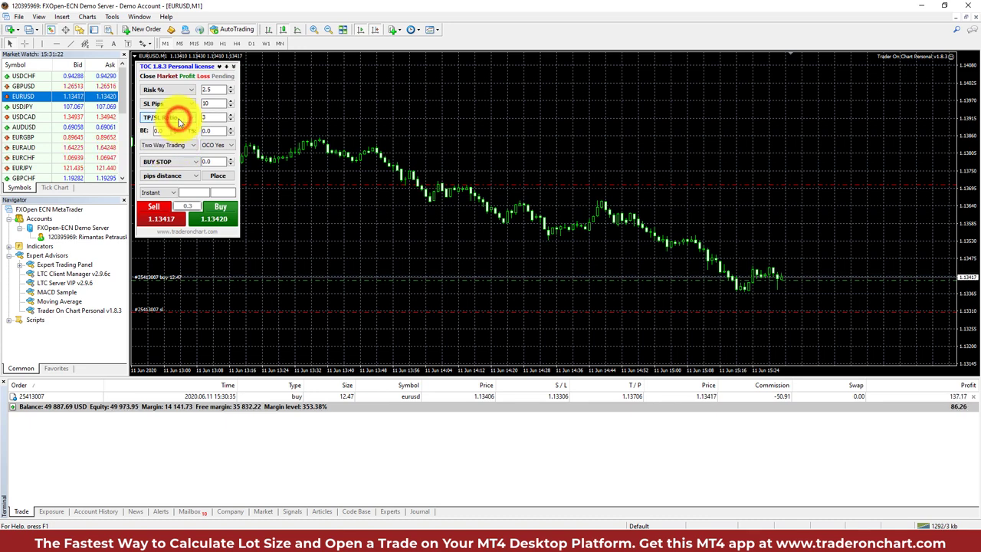
- Place a EURUSD buy limit pending order at exact price 1.1329 alongside the open buy
click(193, 161)
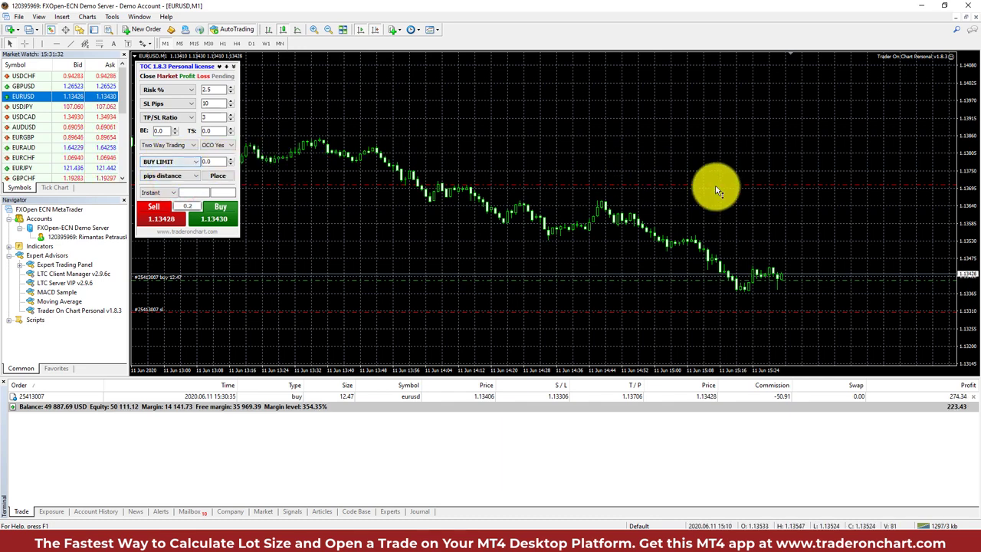
mouse_move(790, 276)
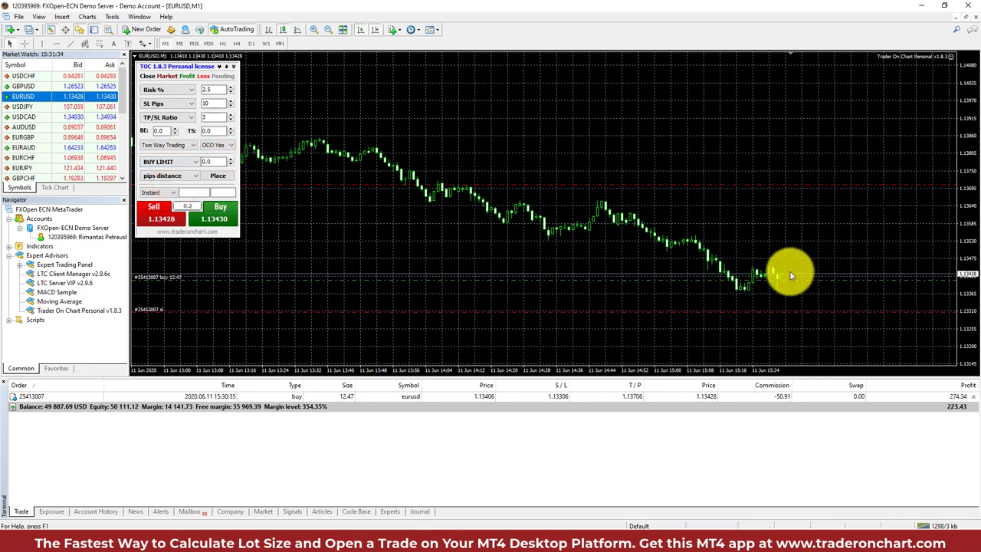
mouse_move(825, 279)
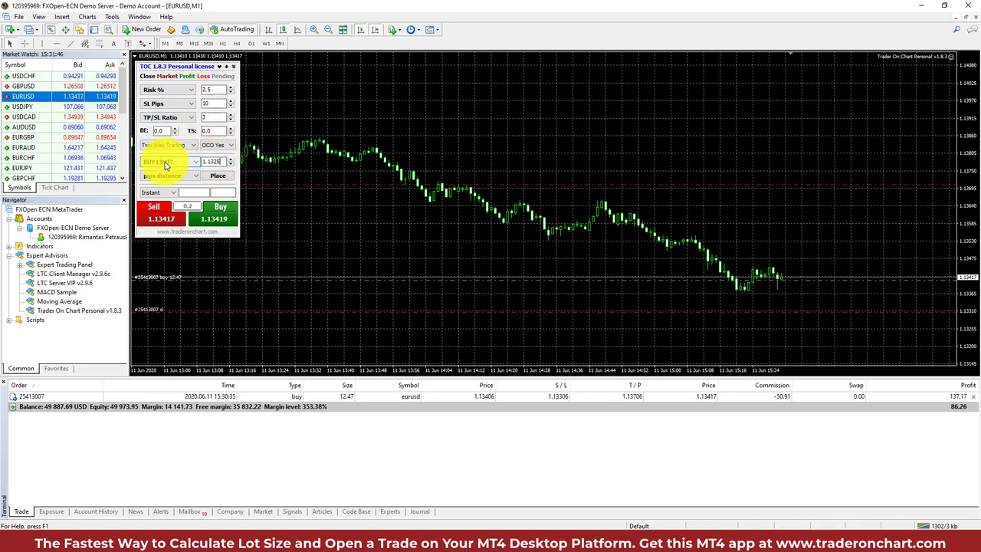
click(193, 175)
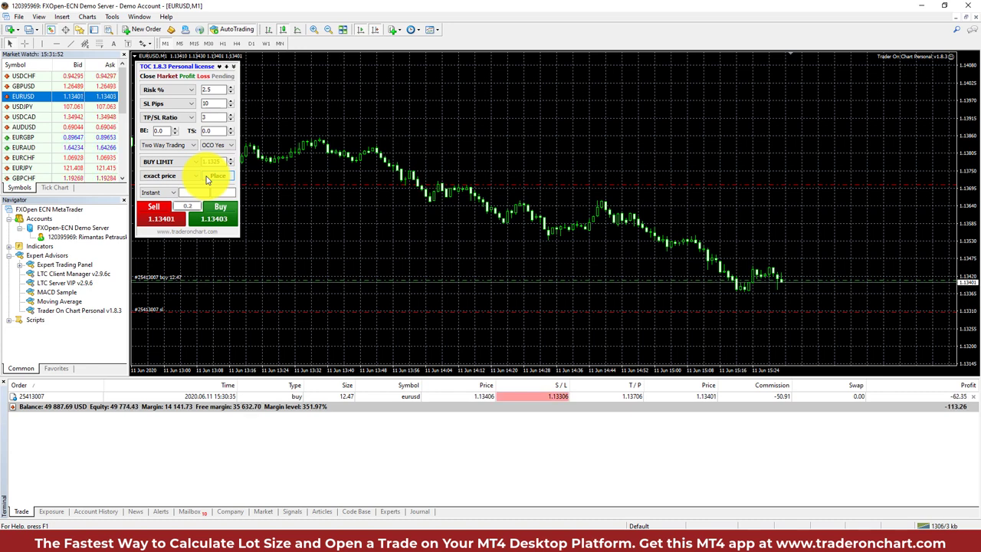
click(218, 175)
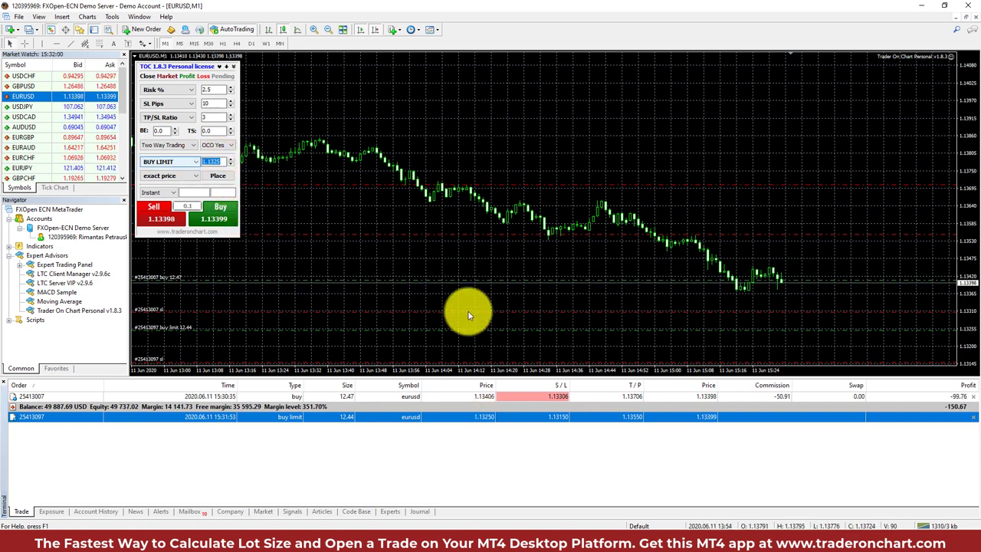
mouse_move(352, 417)
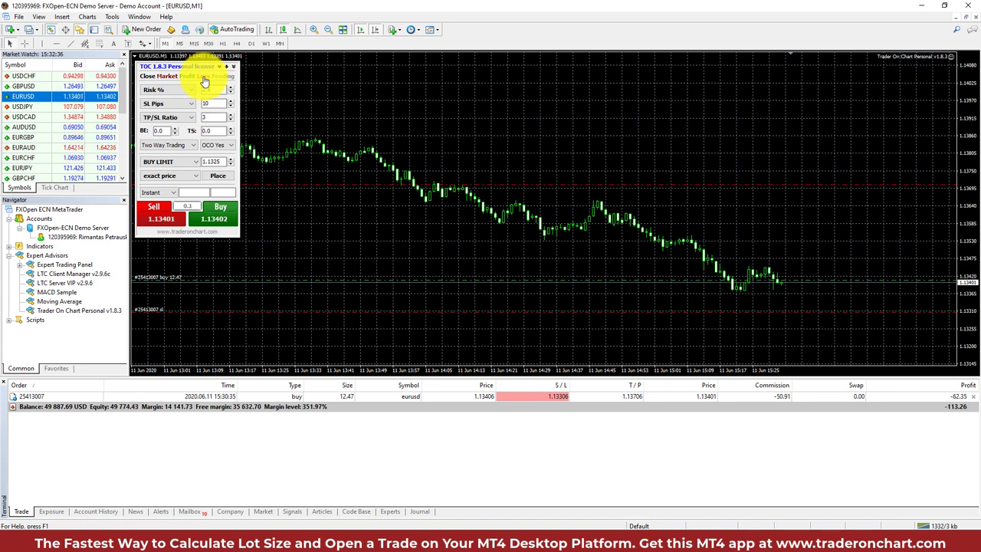
- Clear all open market trades and pending orders, leaving the account flat at 49,761.96
click(159, 77)
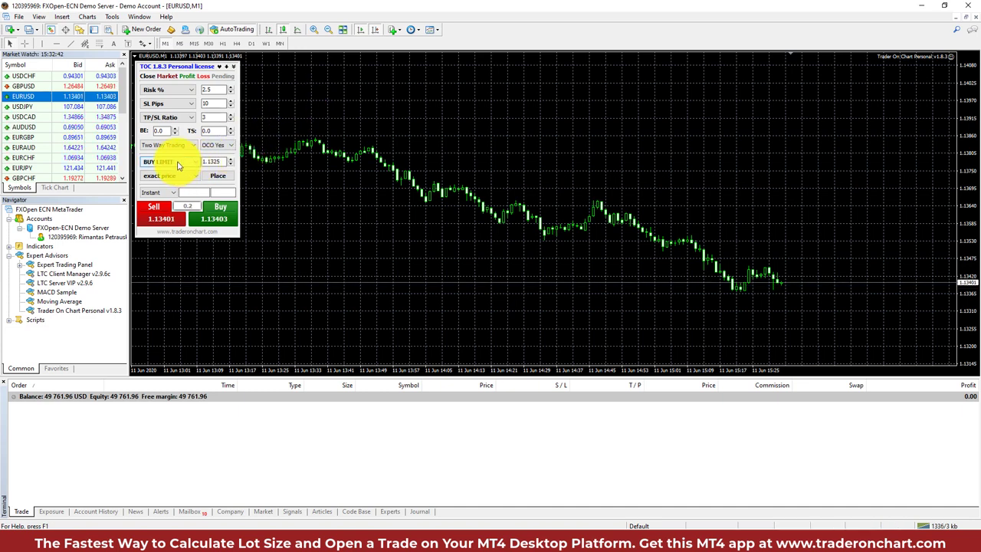
- Place a 12.44-lot EURUSD SELL STOP pending order 27 pips below price, landing at 1.13131
click(159, 162)
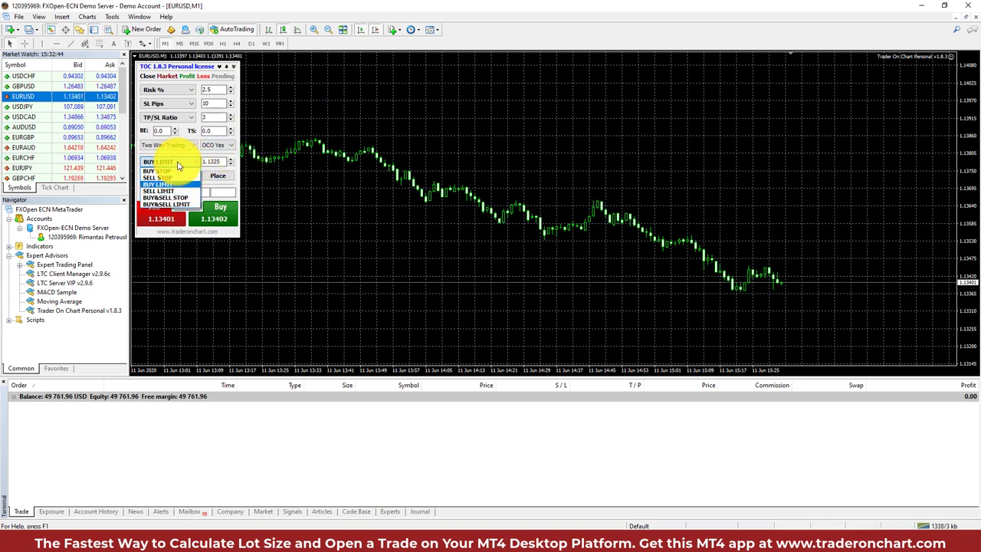
click(156, 162)
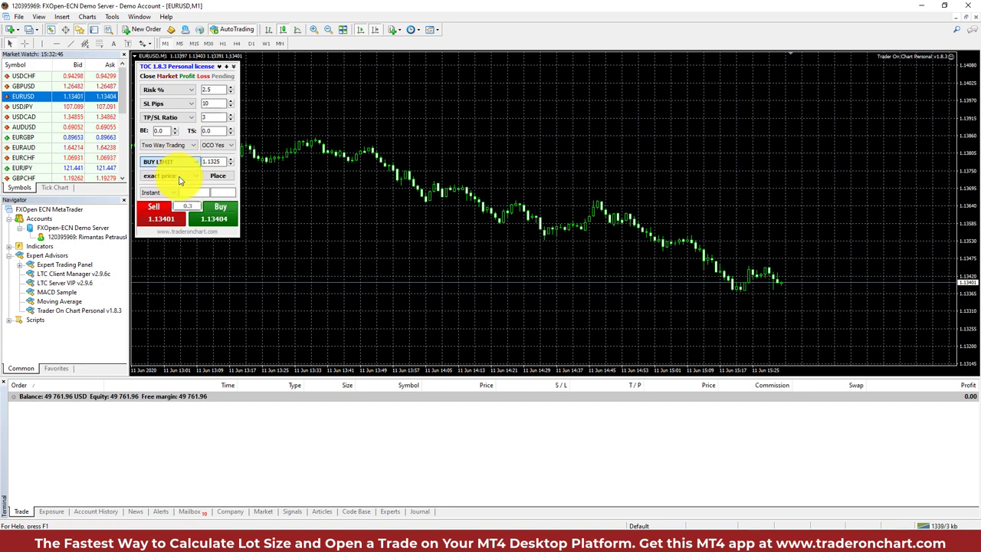
click(168, 161)
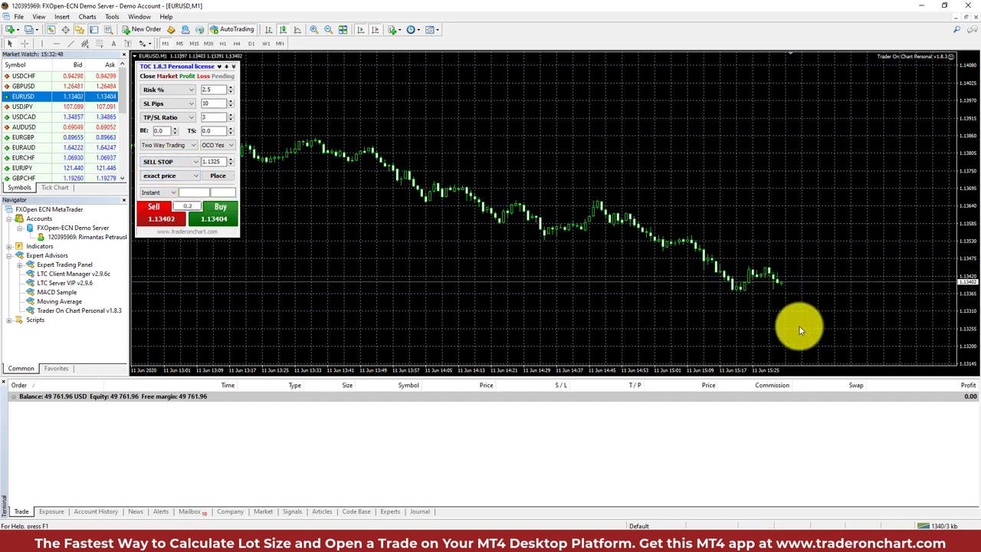
click(193, 174)
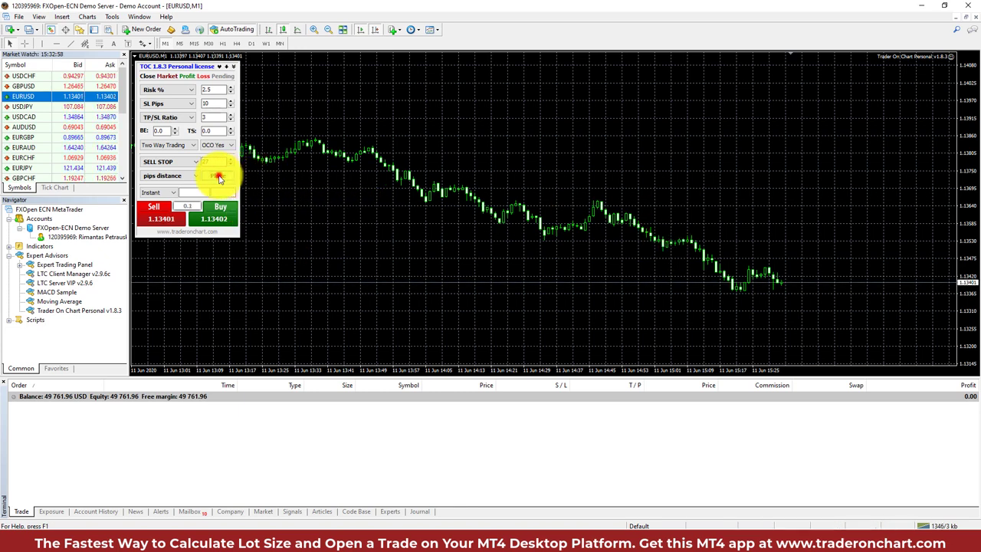
click(221, 174)
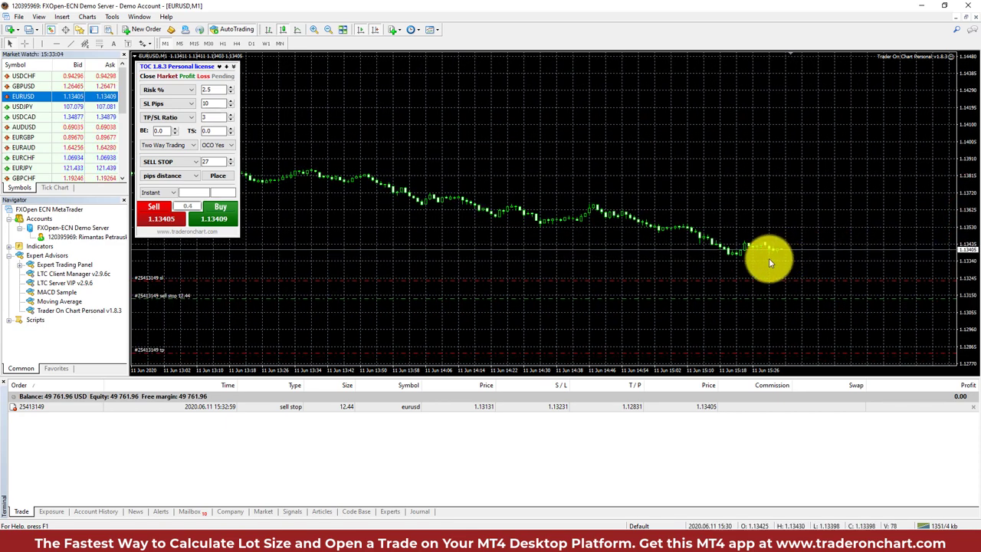
mouse_move(780, 299)
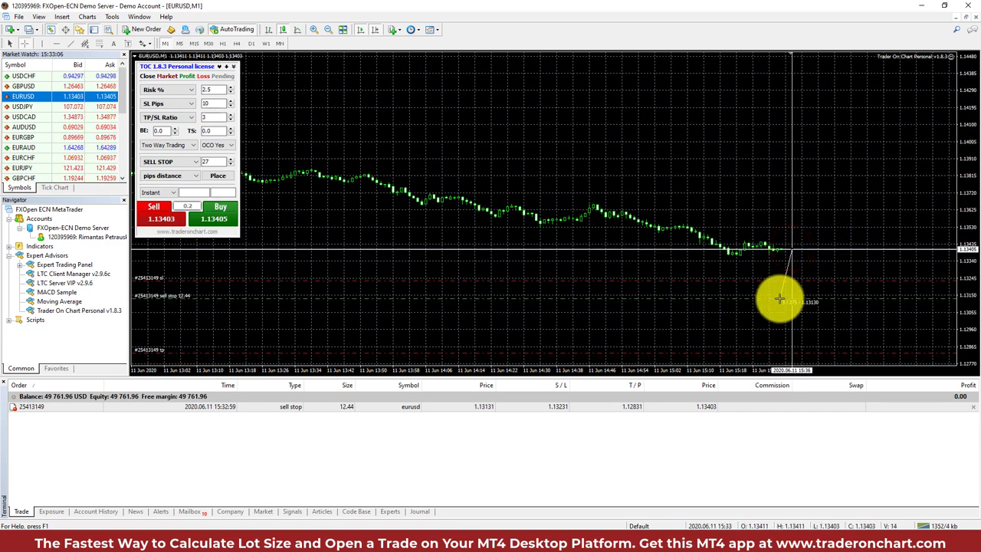